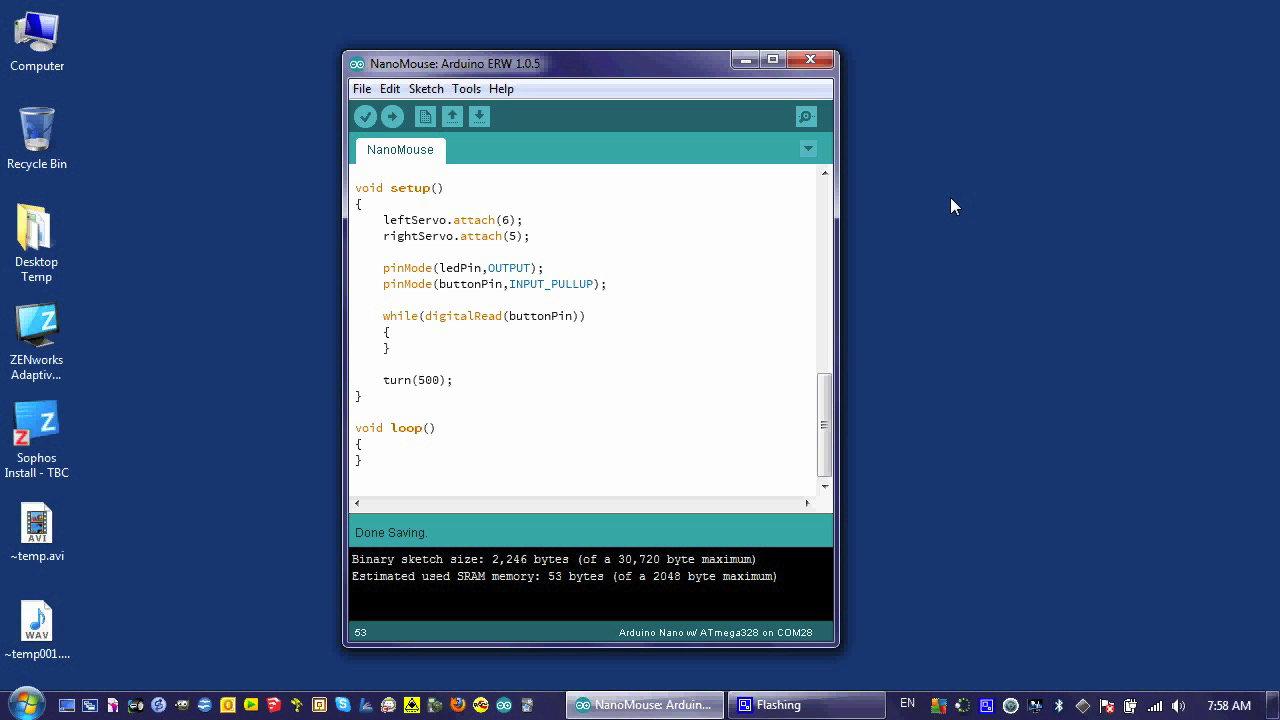
pyautogui.moveTo(946, 220)
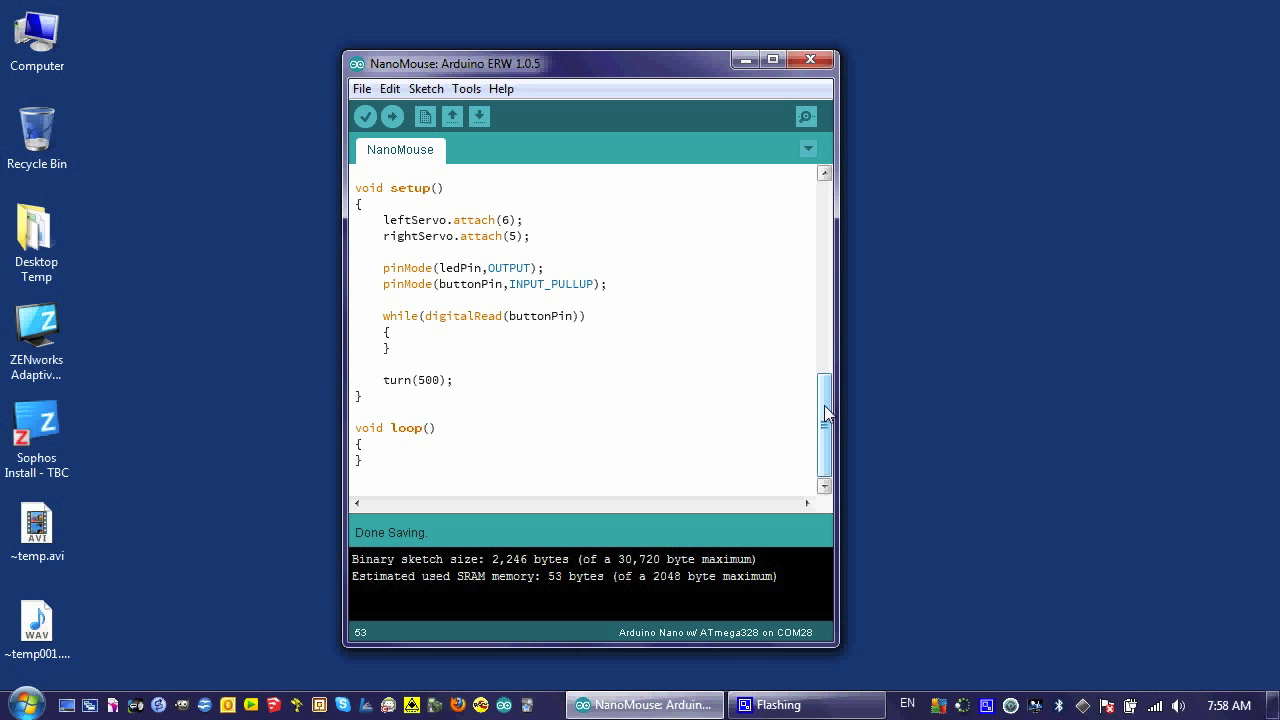
# Return to the top of the sketch and insert a blank line below #include <Servo.h>
pyautogui.scroll(3)
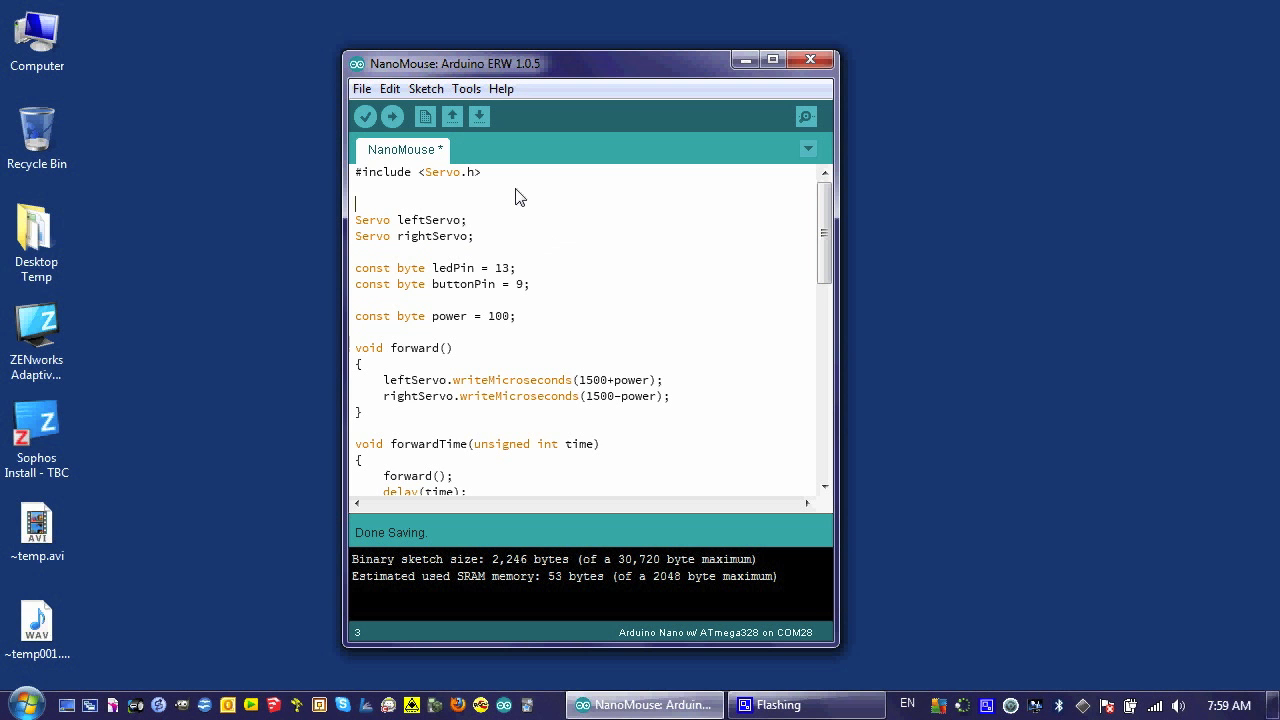
# Add #define RIGHT 1 and #define LEFT -1 beneath the Servo include
pyautogui.write('#define')
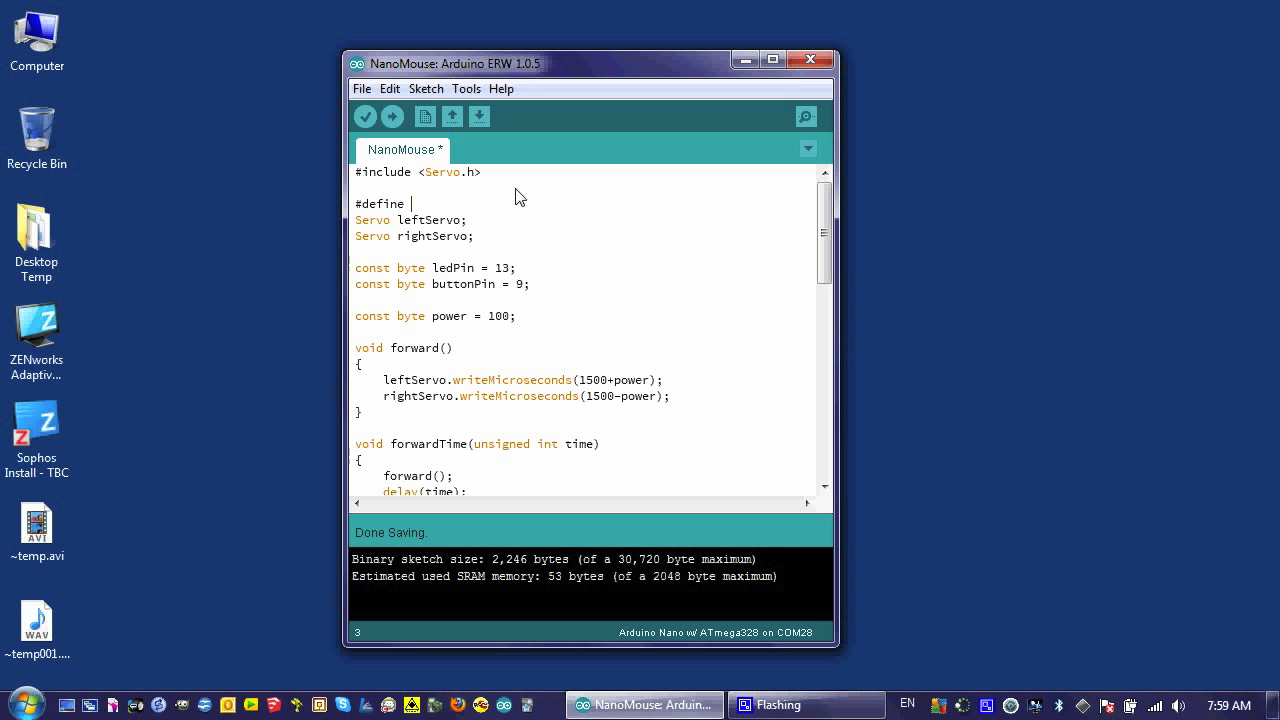
pyautogui.write('RIGHT 1')
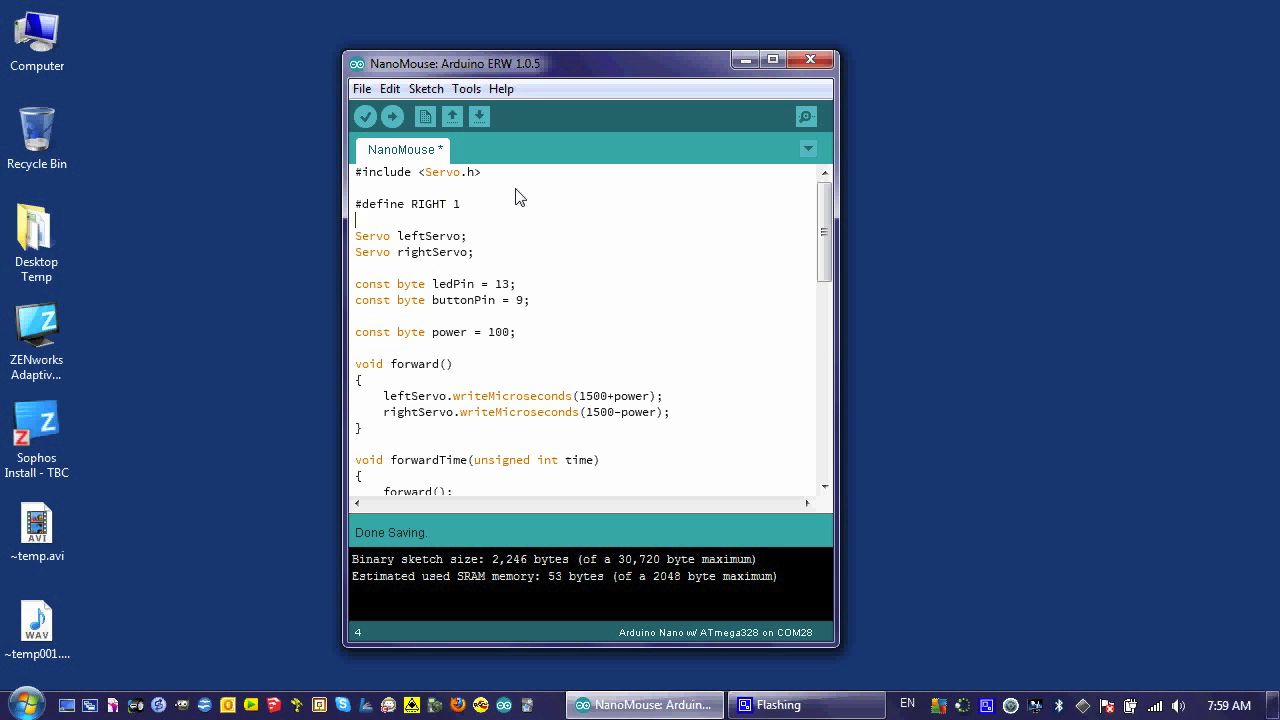
pyautogui.write('#define LE')
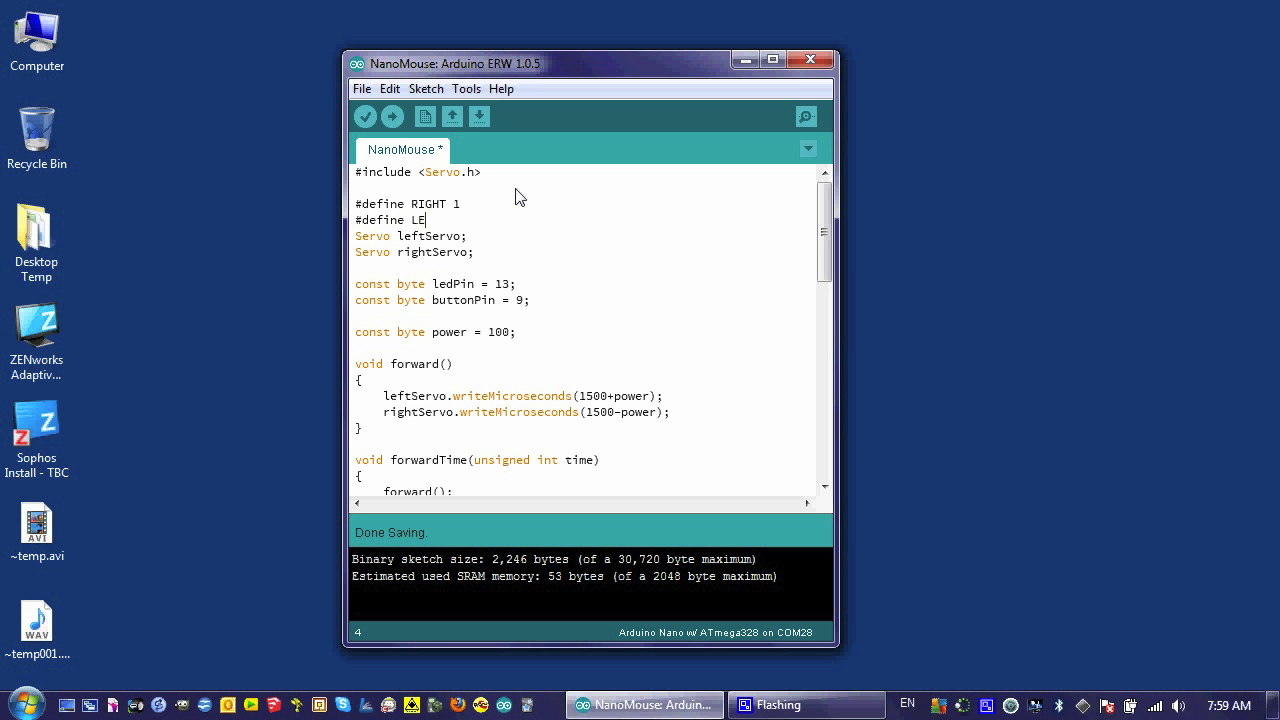
pyautogui.write('FT -1')
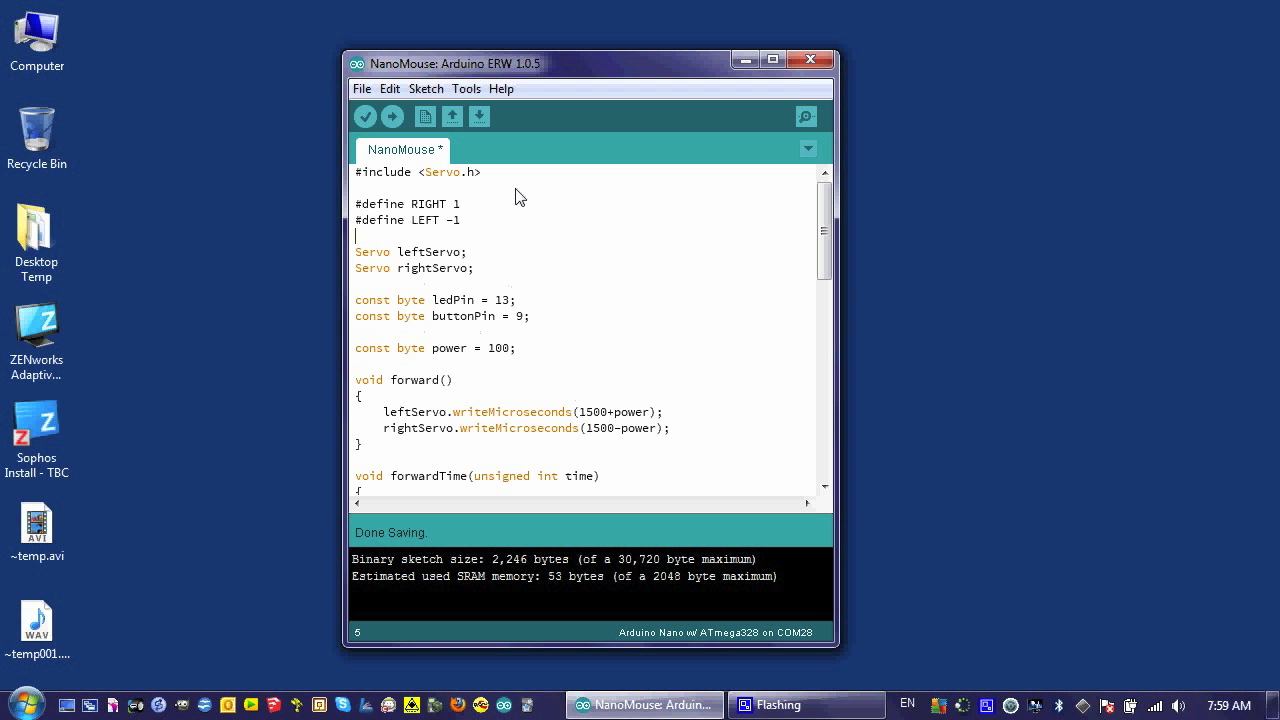
pyautogui.moveTo(464, 232)
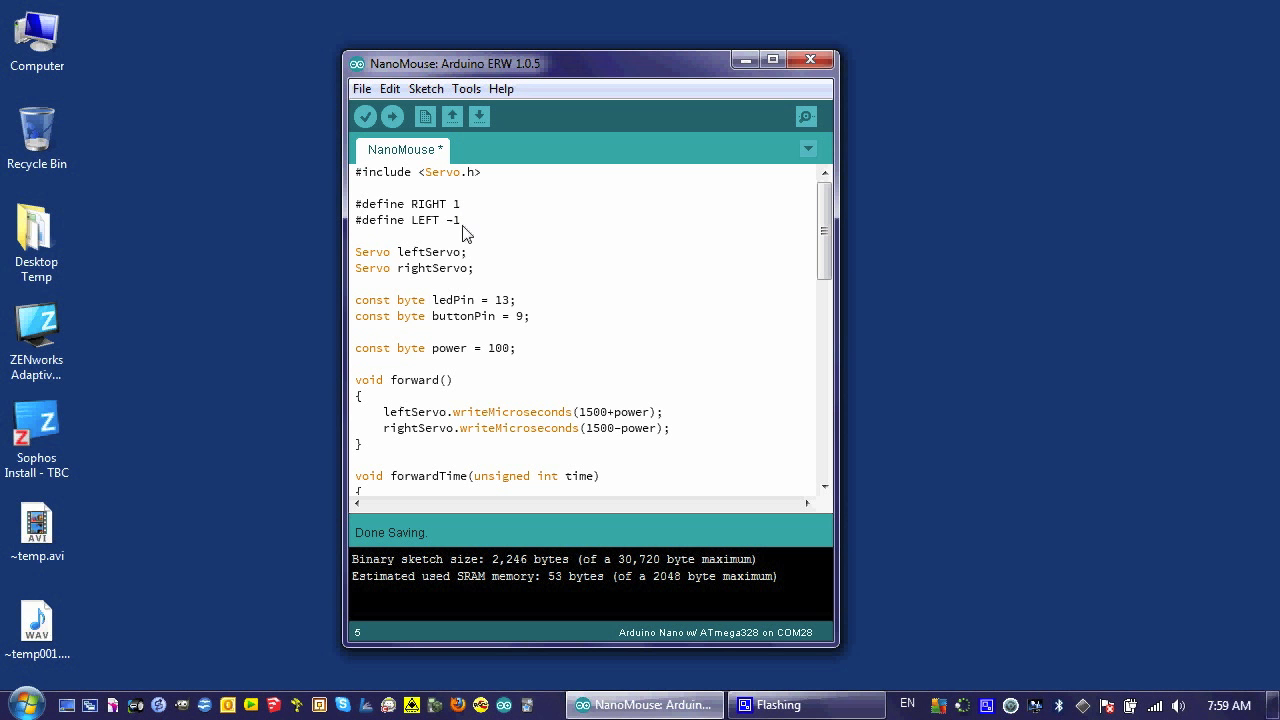
pyautogui.moveTo(464, 212)
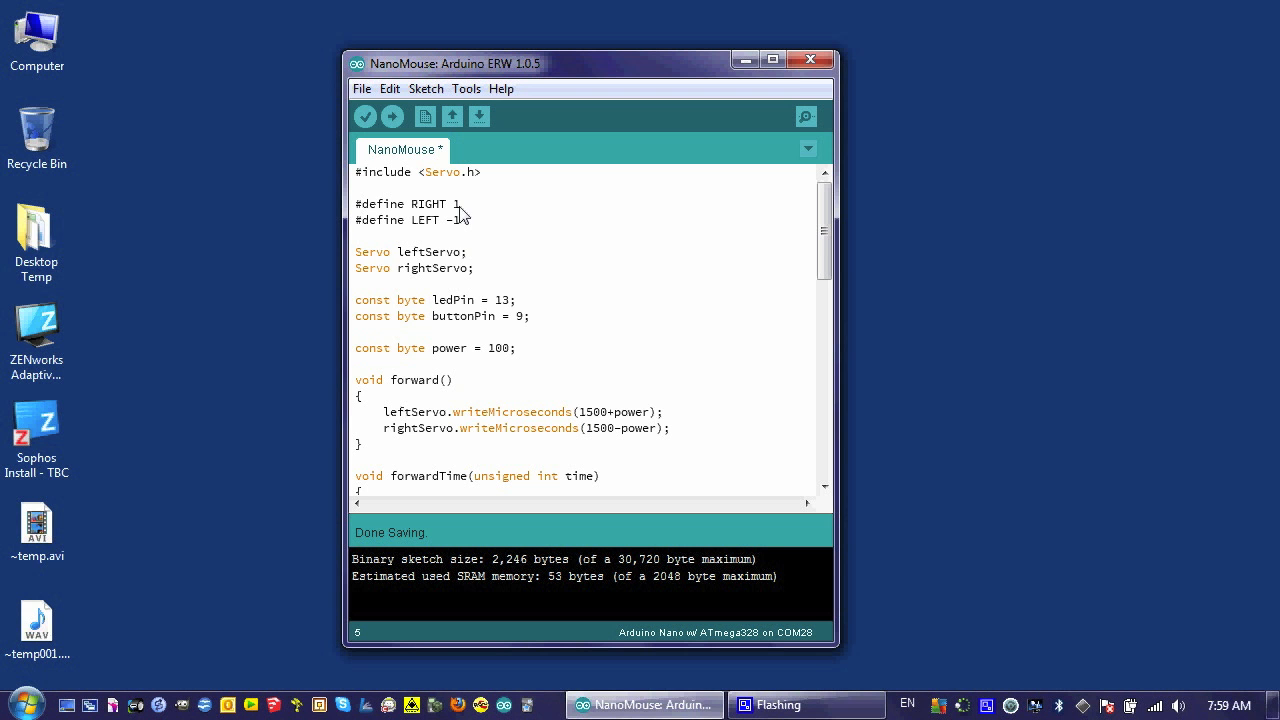
pyautogui.moveTo(460, 224)
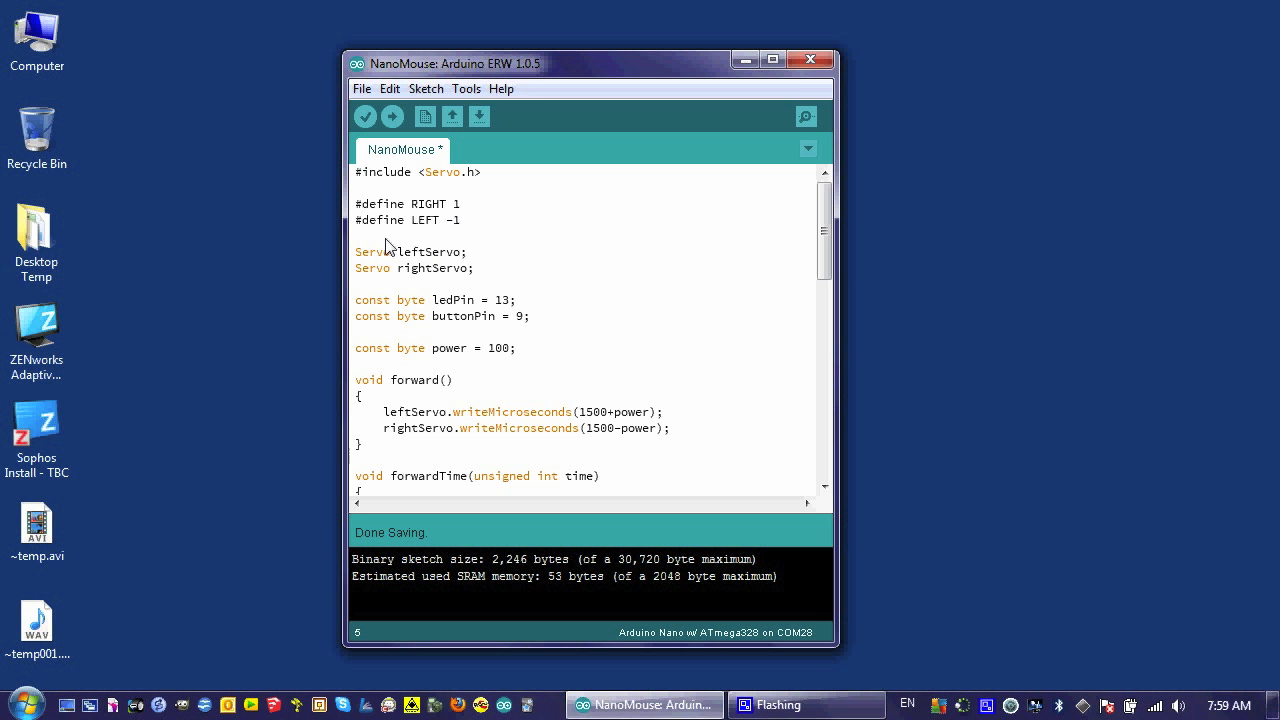
pyautogui.moveTo(416, 216)
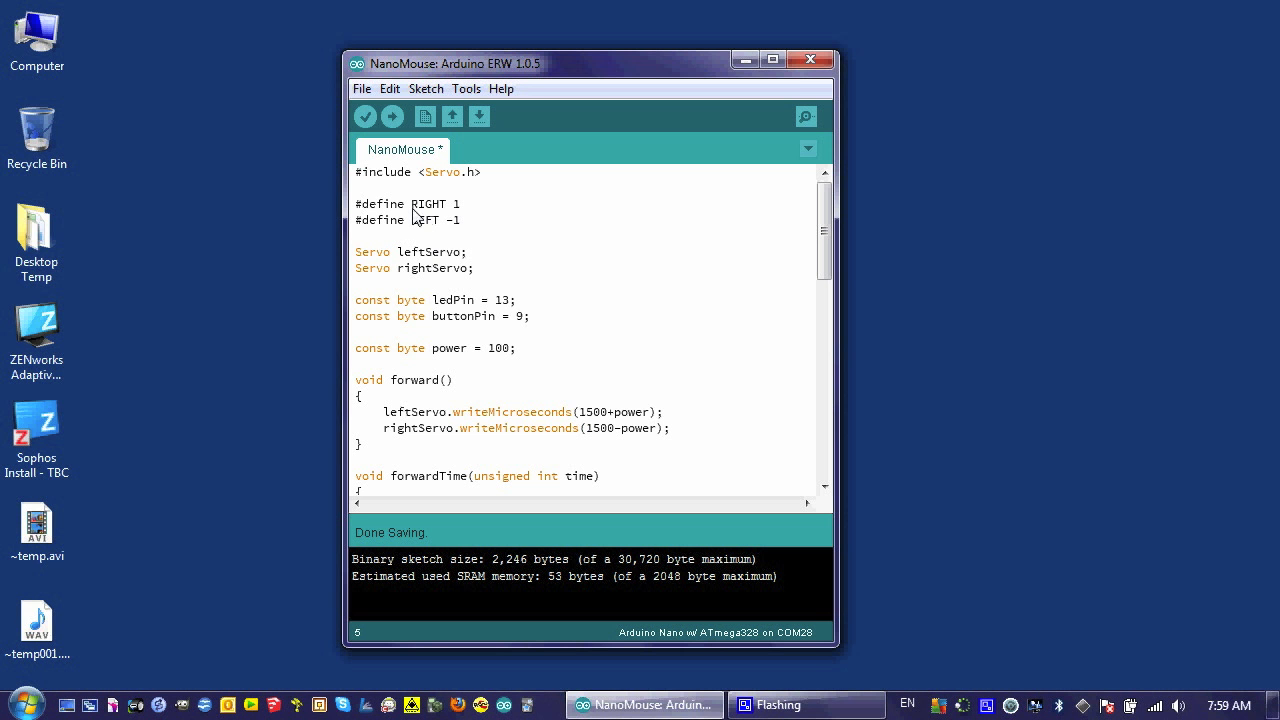
pyautogui.moveTo(536, 308)
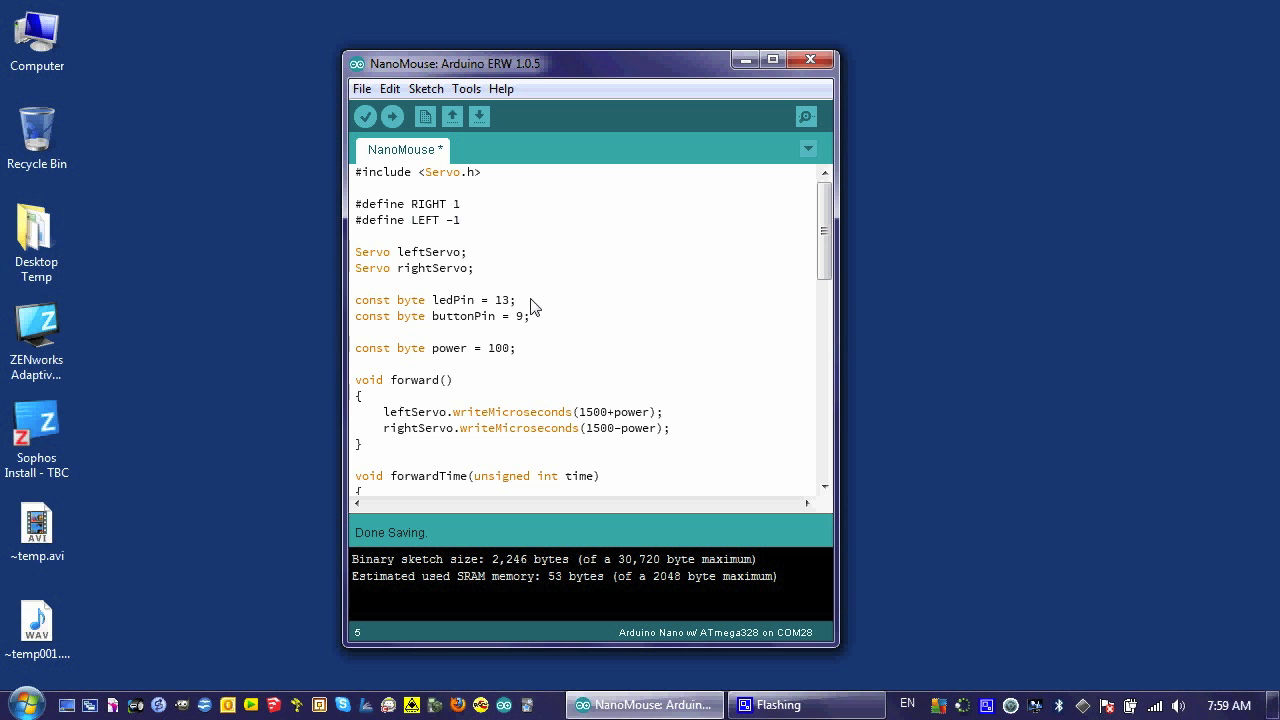
pyautogui.moveTo(432, 222)
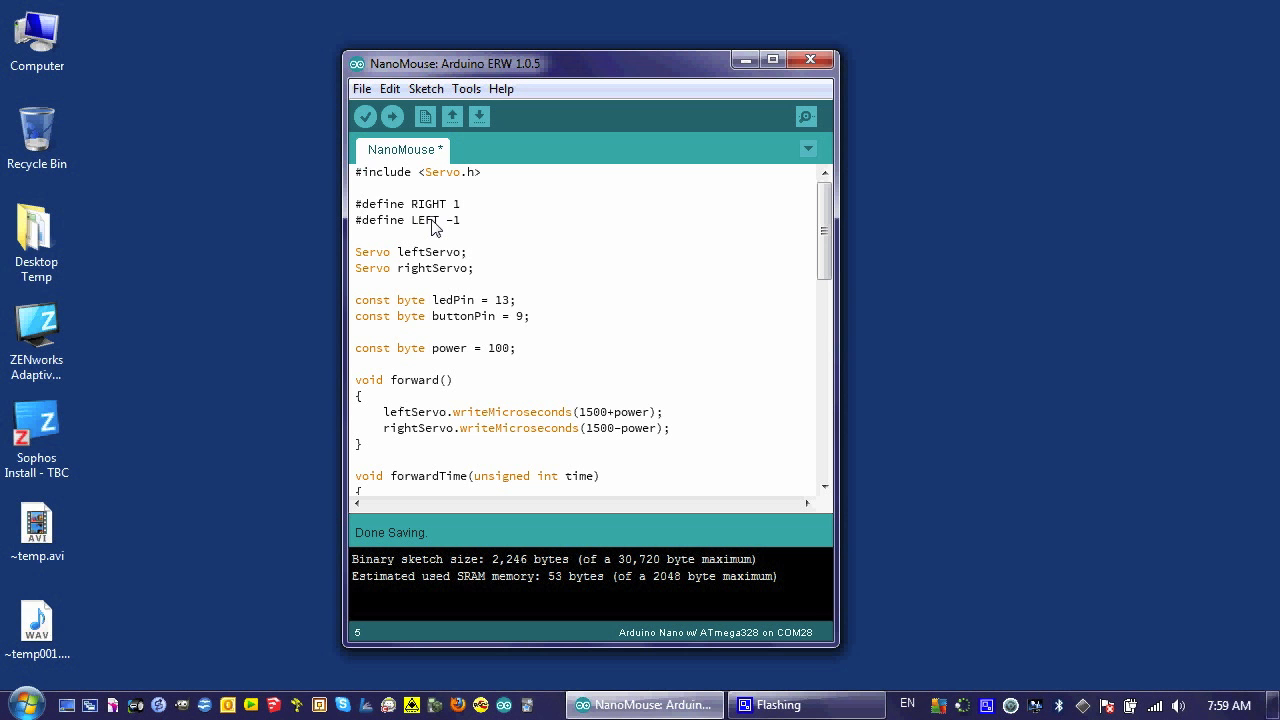
pyautogui.moveTo(460, 218)
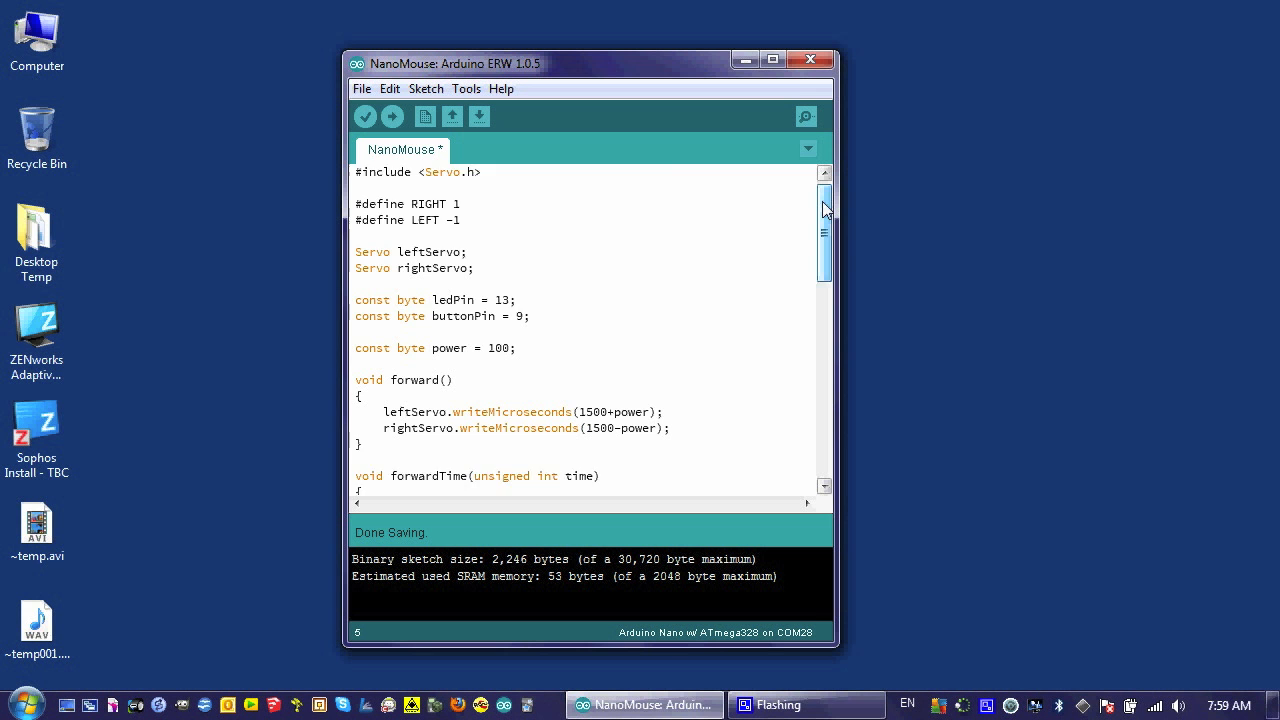
# Scroll down the sketch until void turn(int time) is in view
pyautogui.scroll(-3)
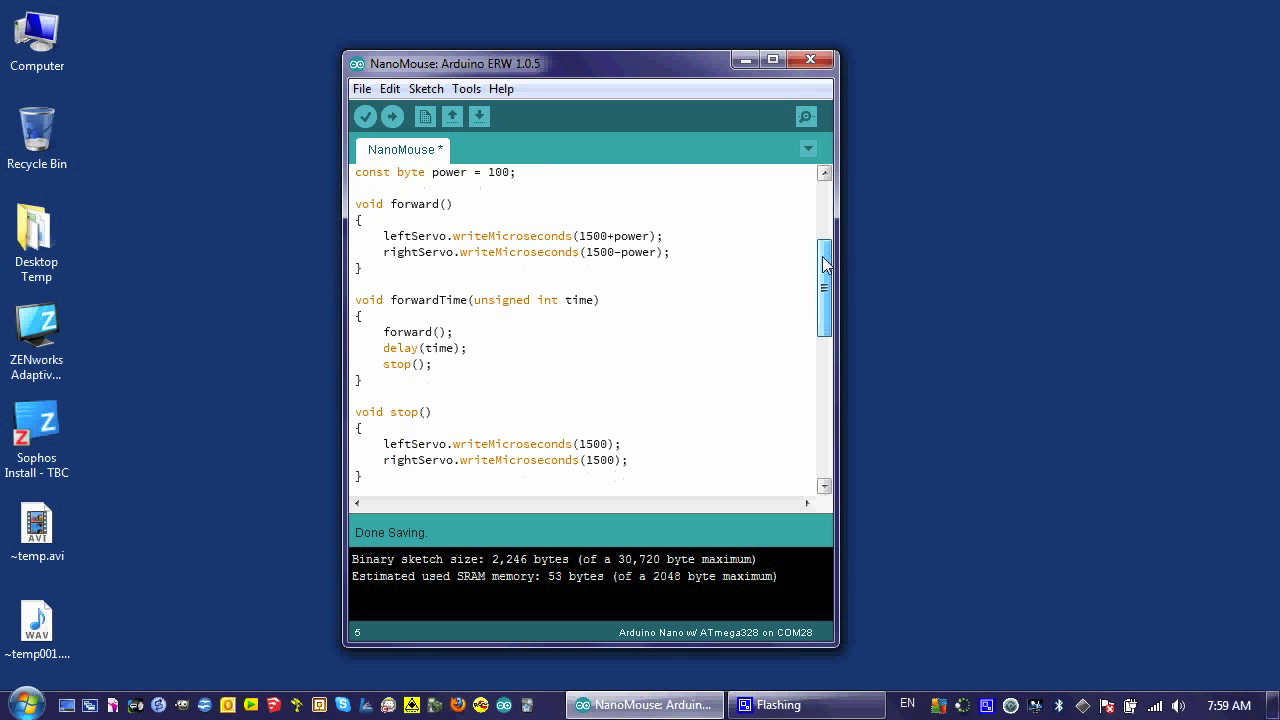
pyautogui.scroll(-3)
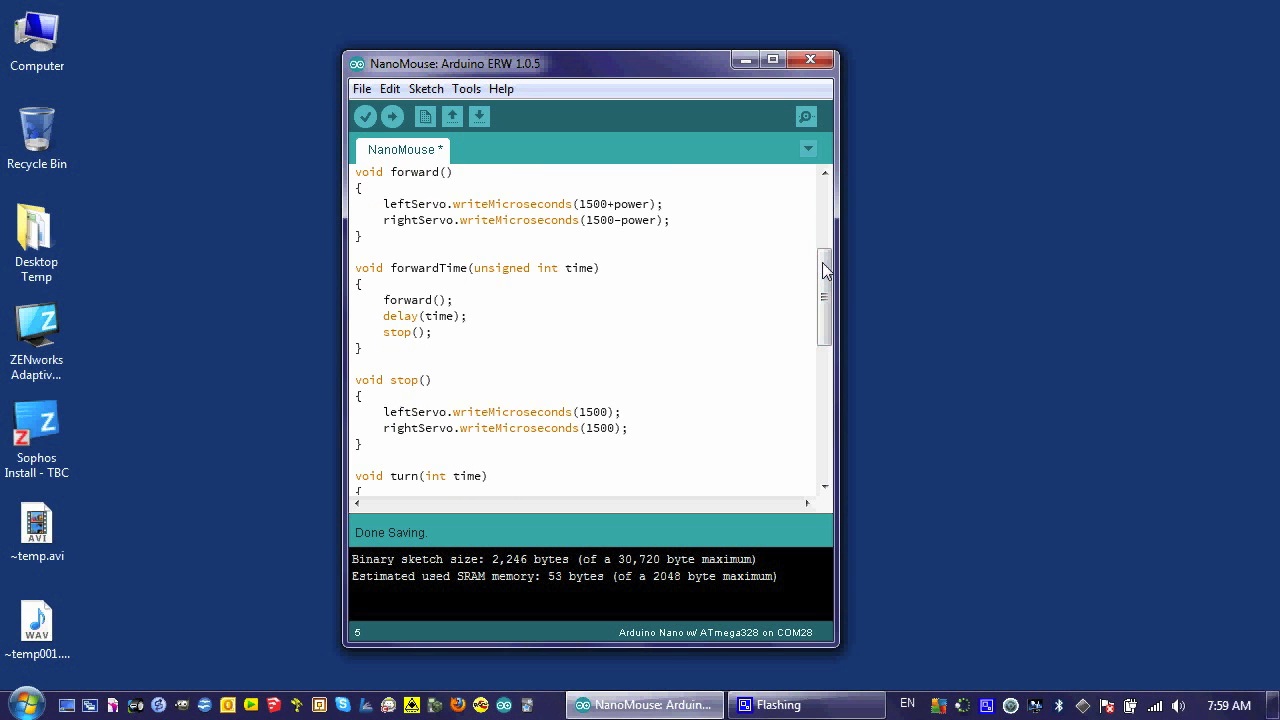
pyautogui.scroll(-3)
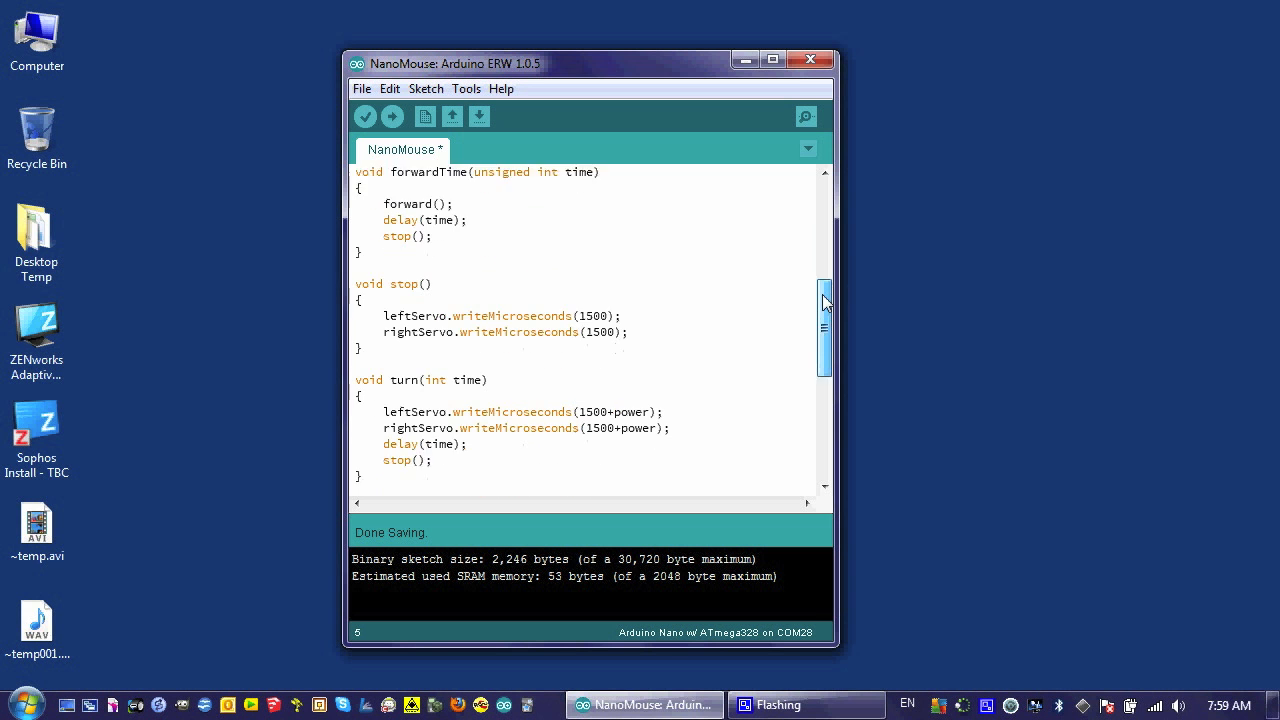
pyautogui.scroll(-3)
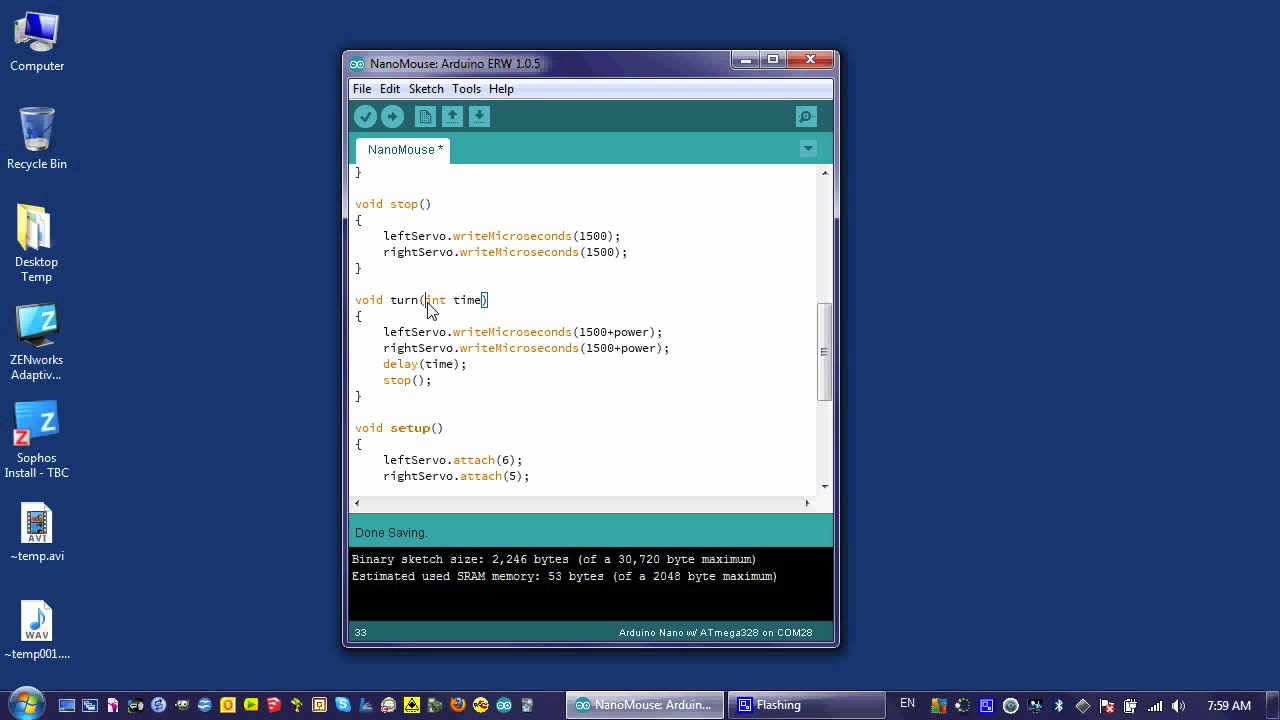
# Change the signature to turn(int direction, int time)
pyautogui.write('direint')
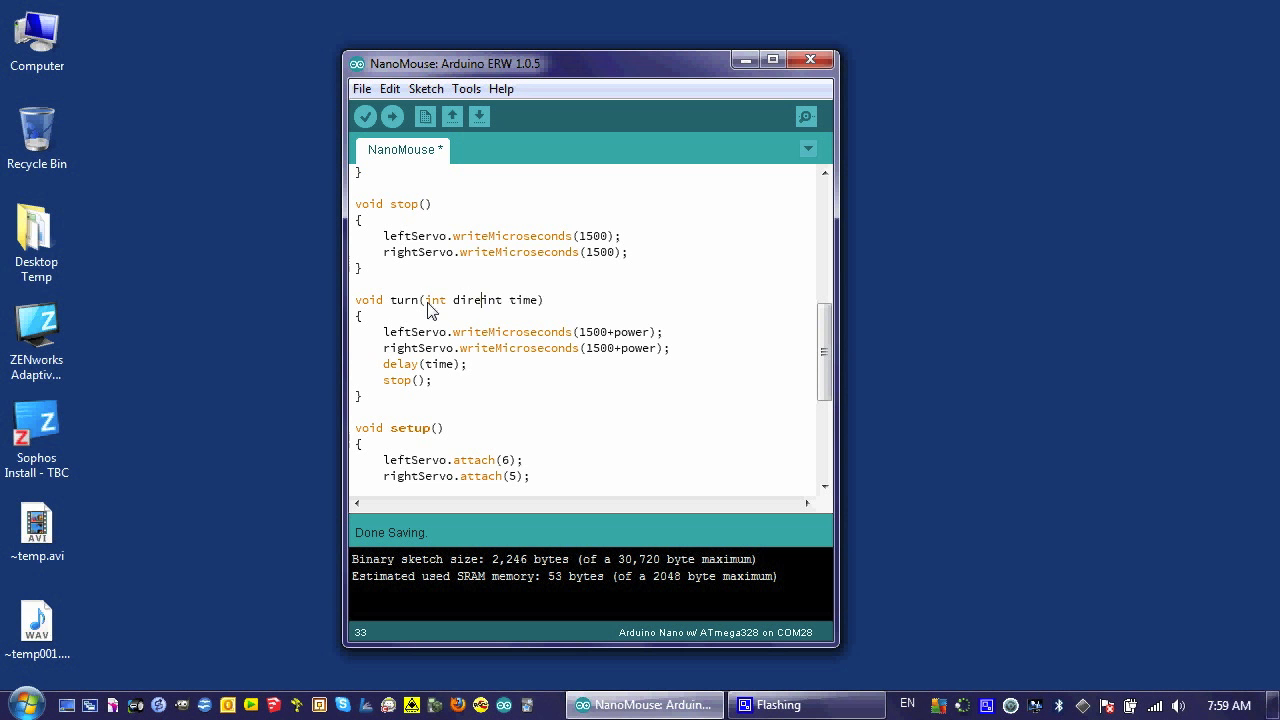
pyautogui.write('ction,')
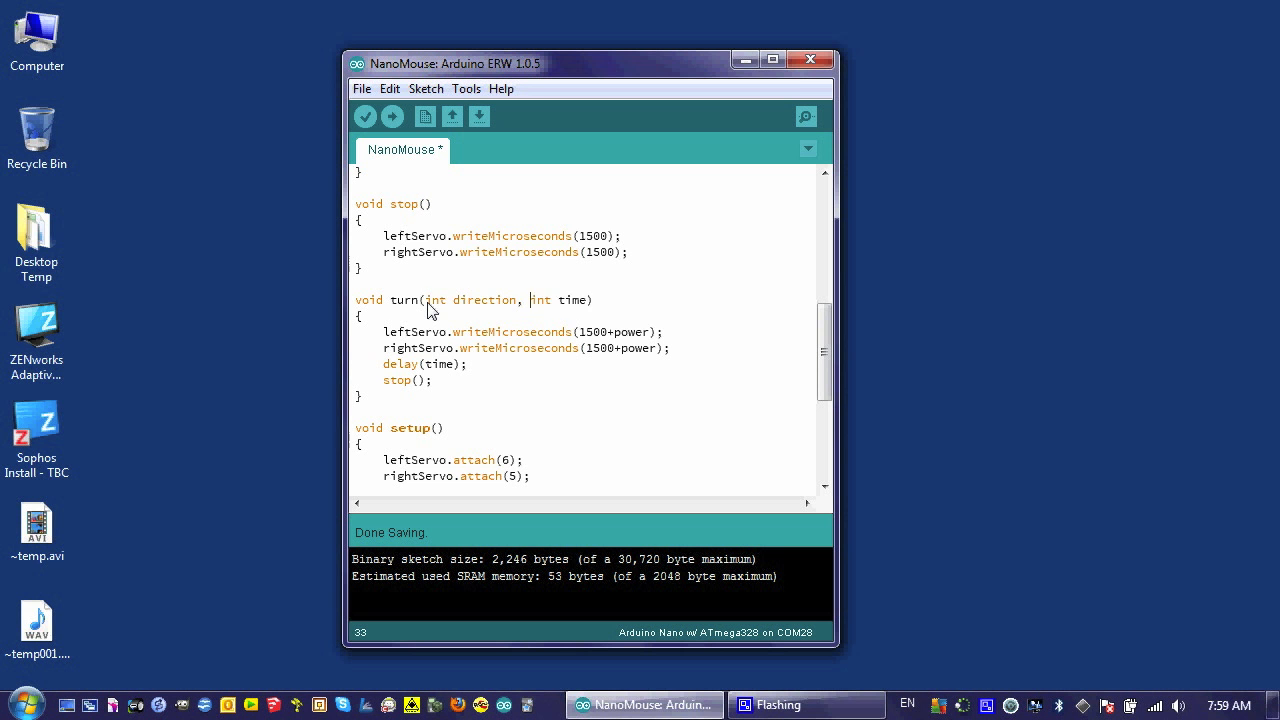
pyautogui.moveTo(484, 308)
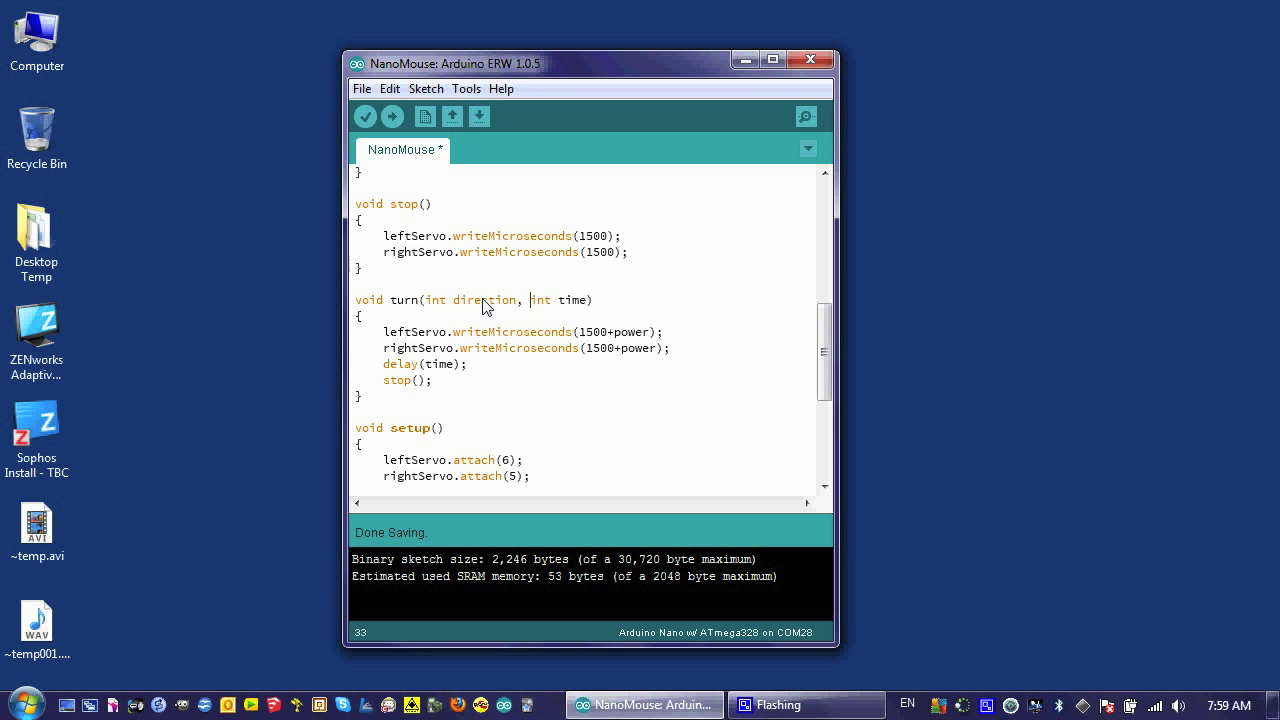
pyautogui.moveTo(500, 324)
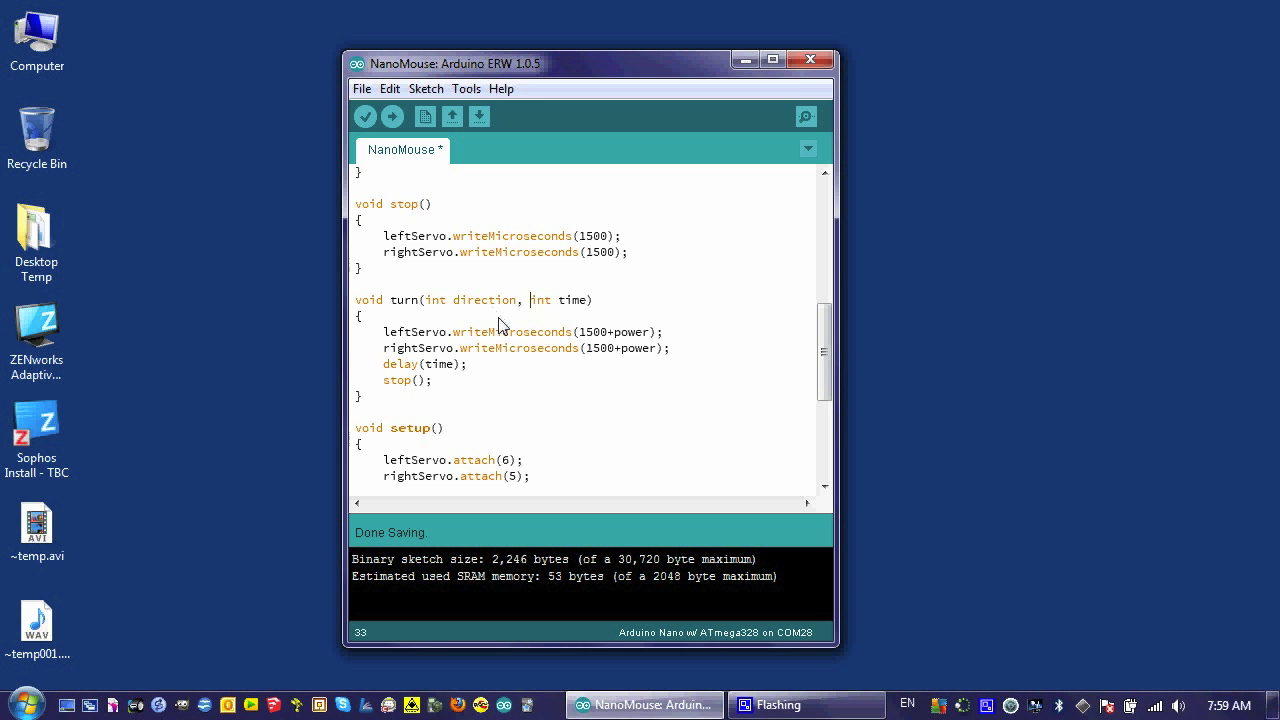
pyautogui.moveTo(644, 340)
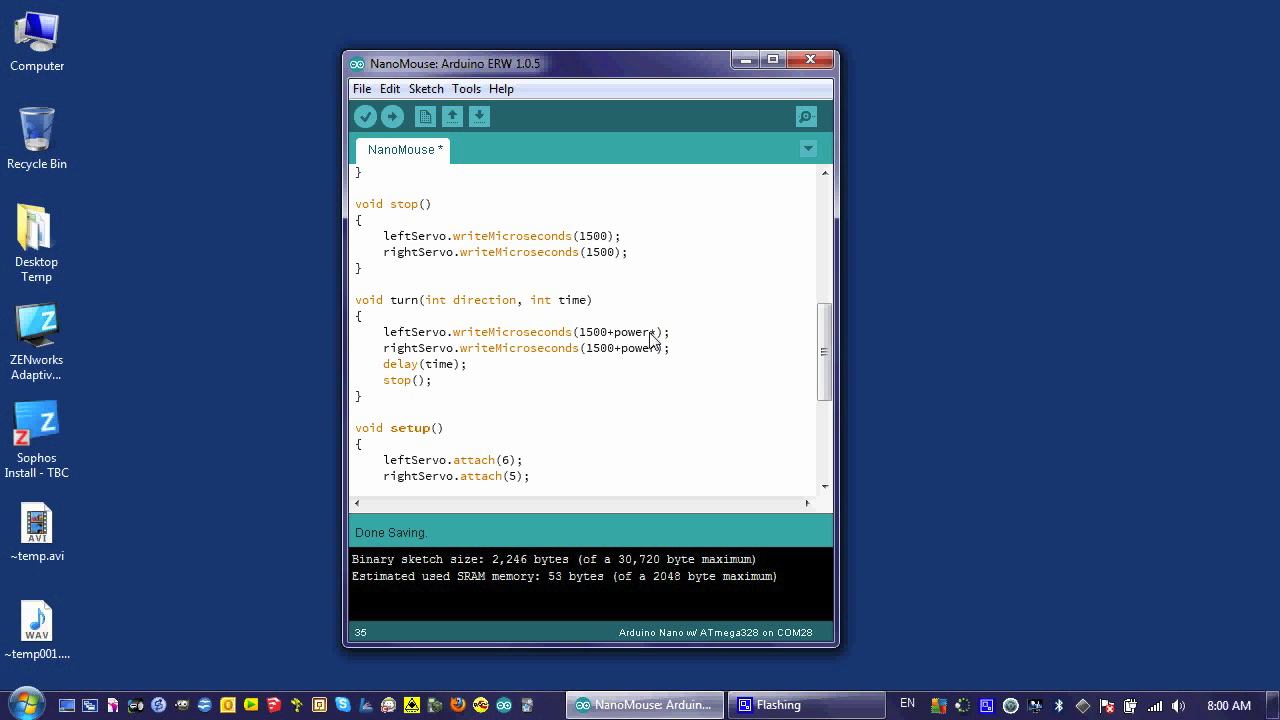
# Make both writeMicroseconds lines use 1500+power*direction
pyautogui.write('direction')
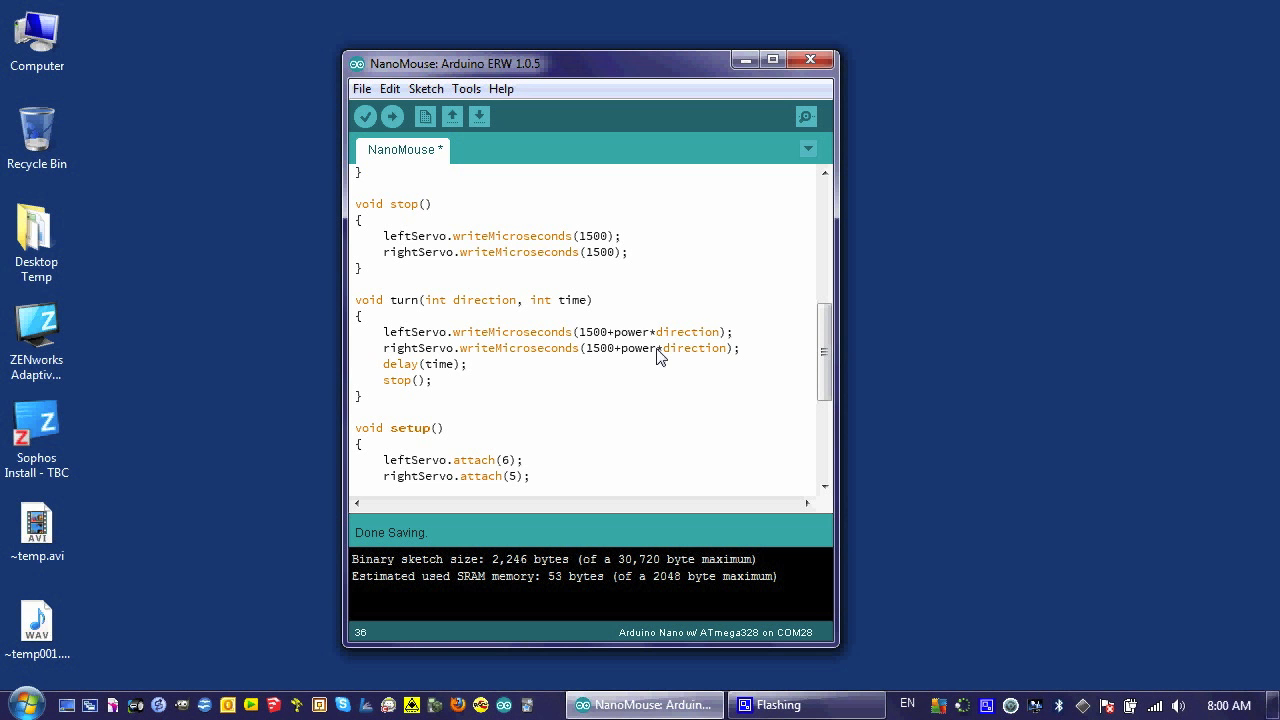
pyautogui.moveTo(474, 306)
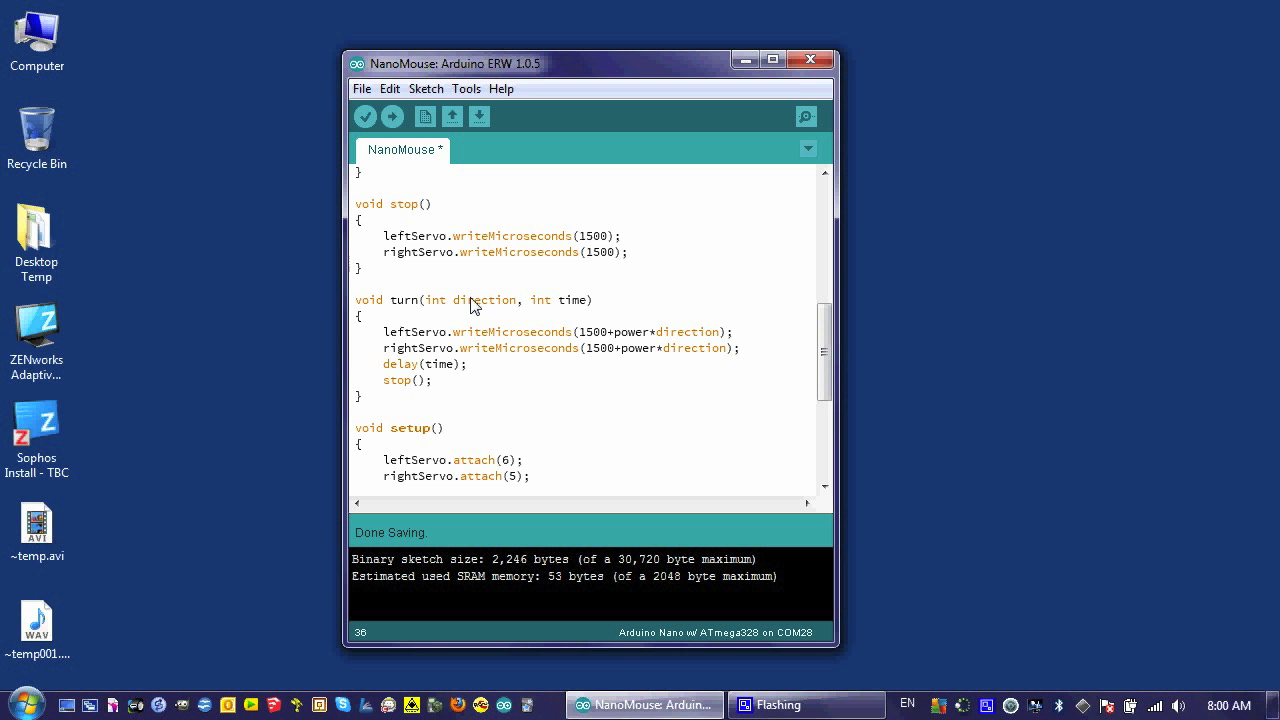
pyautogui.moveTo(672, 336)
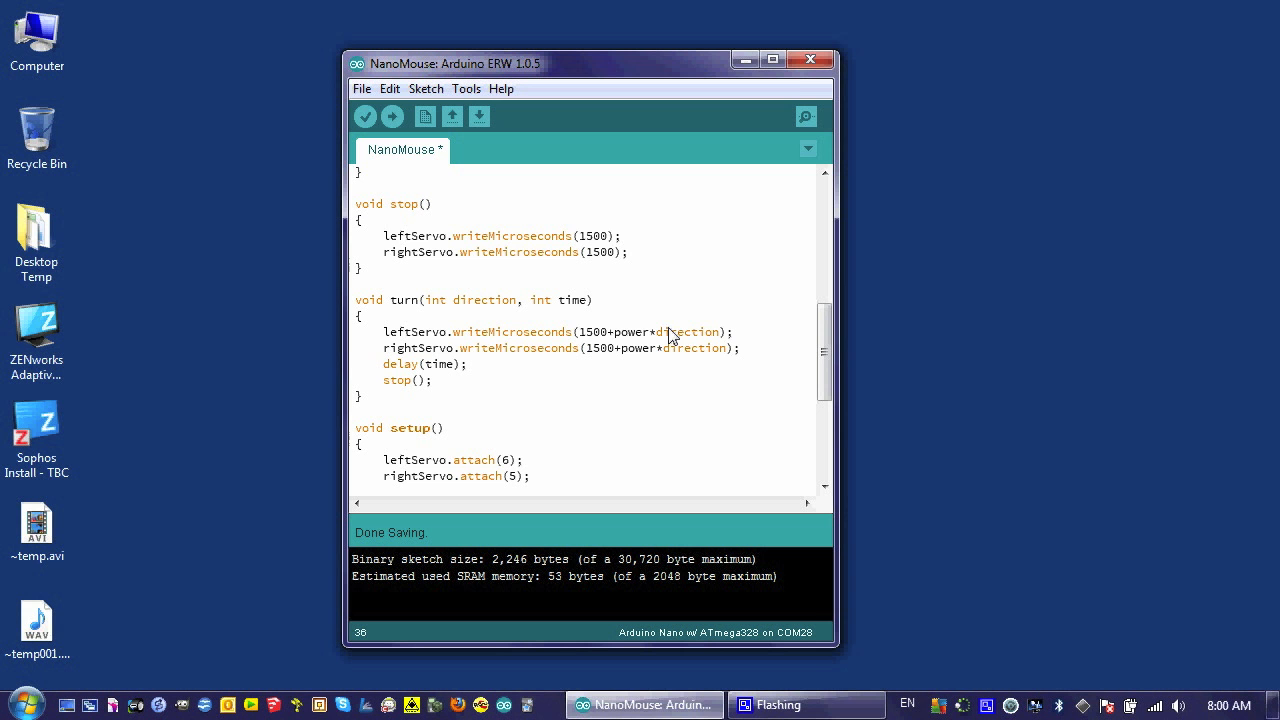
pyautogui.moveTo(644, 356)
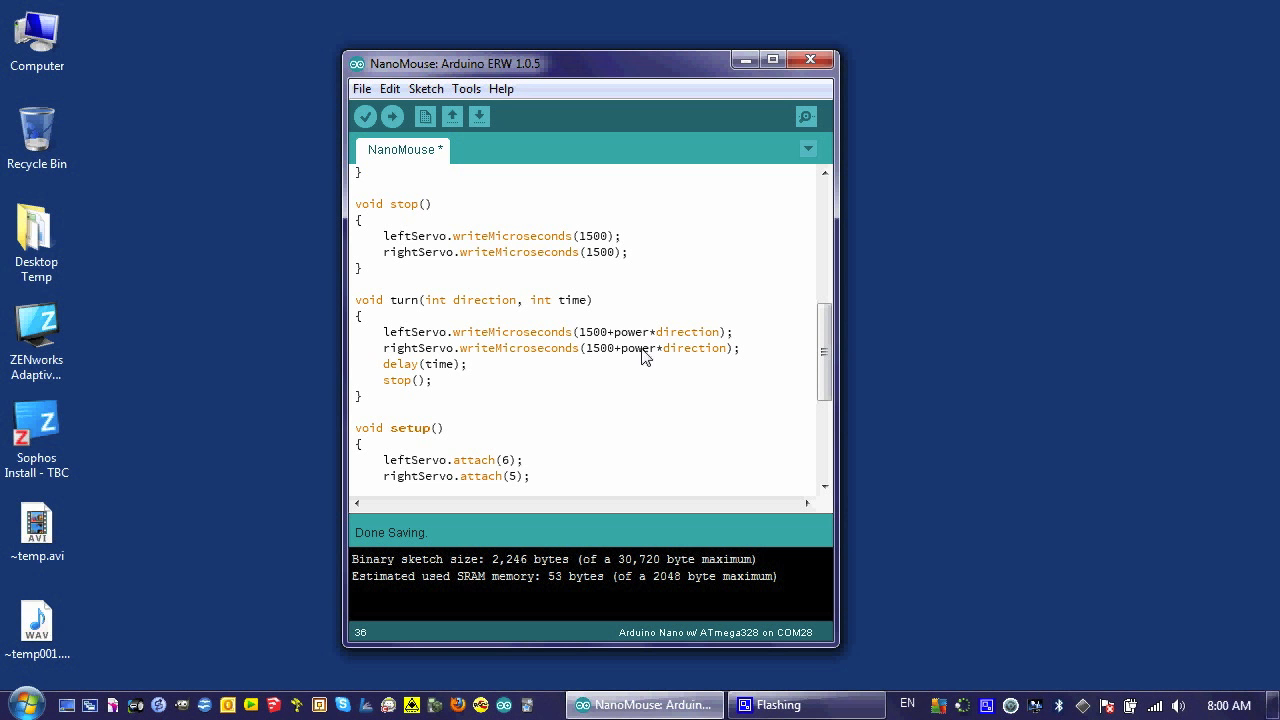
pyautogui.moveTo(688, 356)
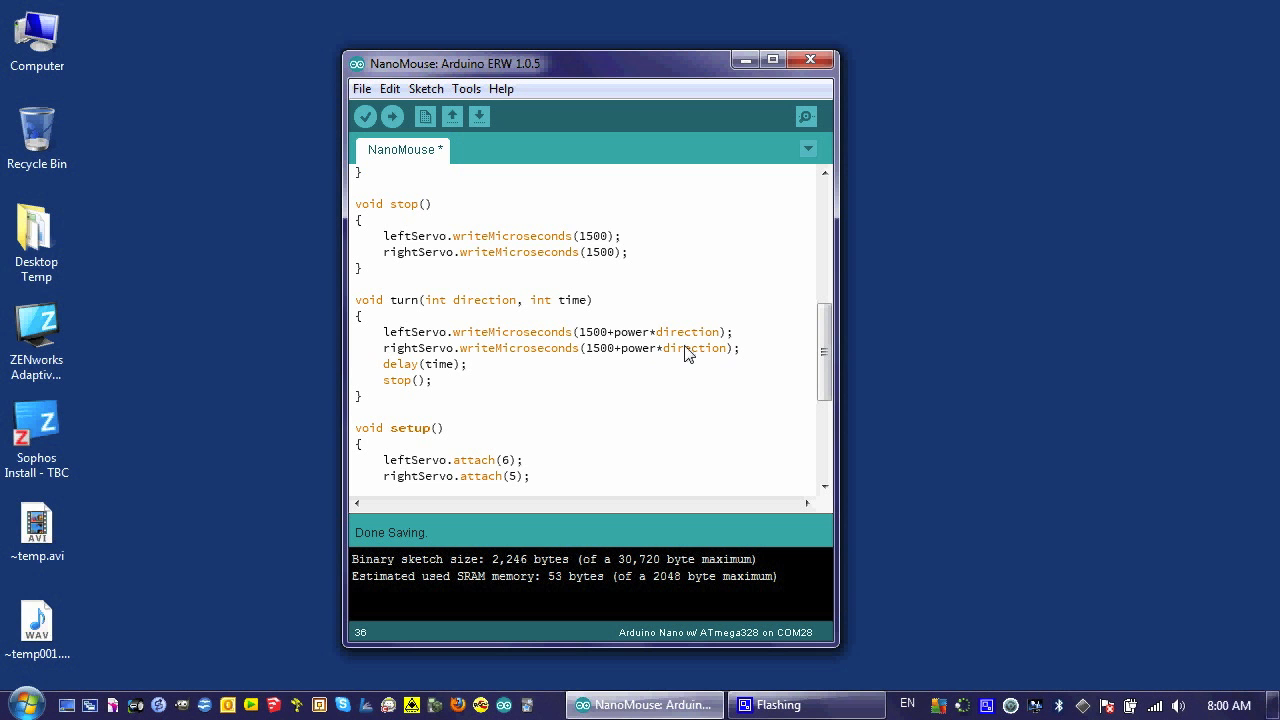
pyautogui.moveTo(476, 322)
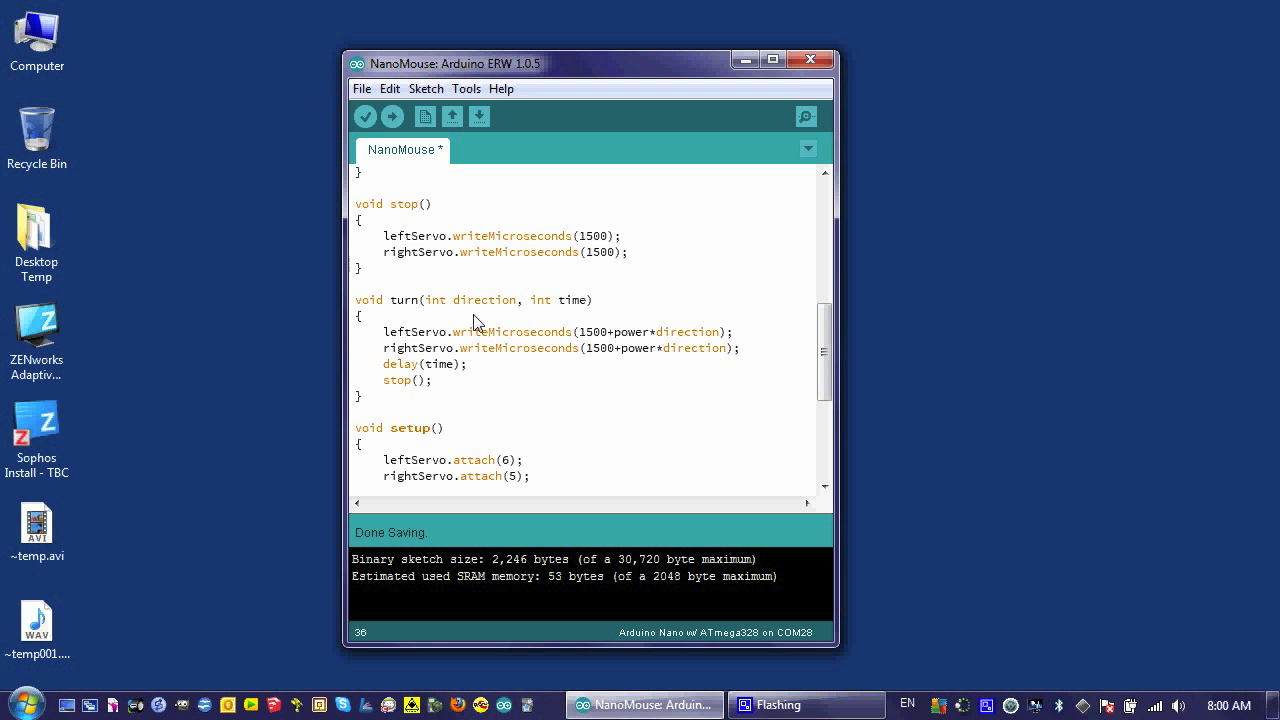
pyautogui.moveTo(462, 308)
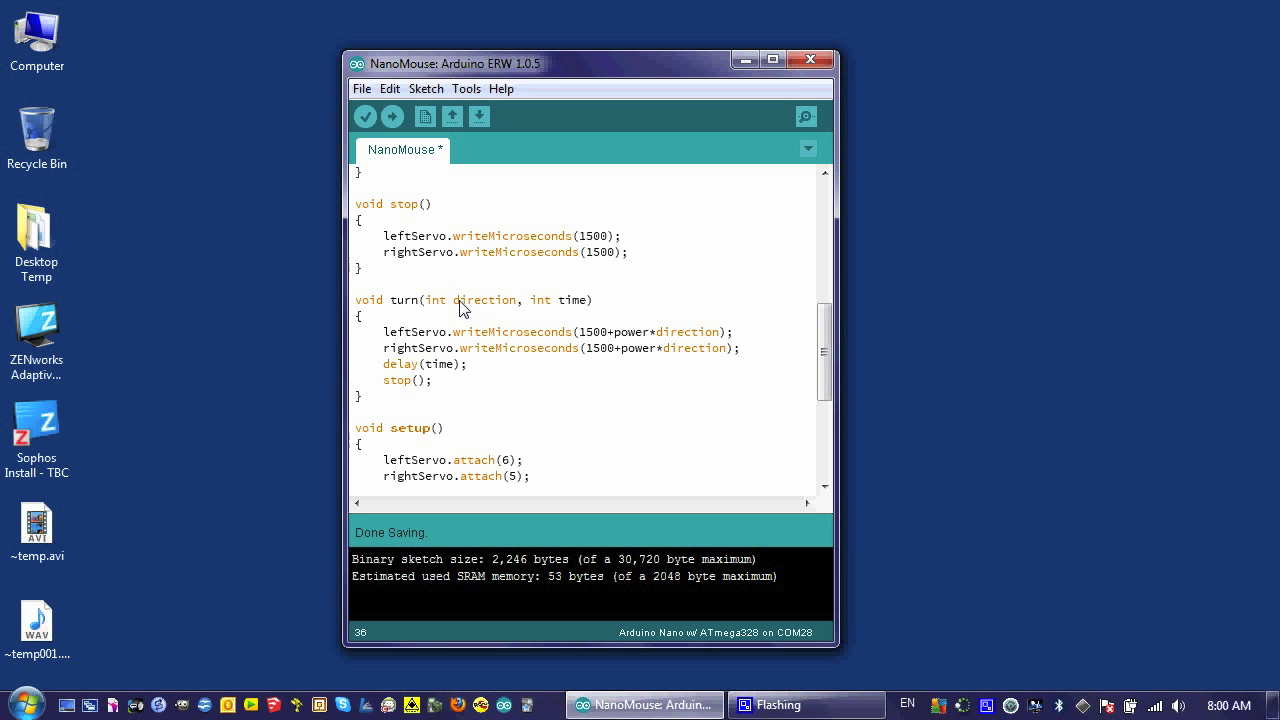
pyautogui.moveTo(676, 336)
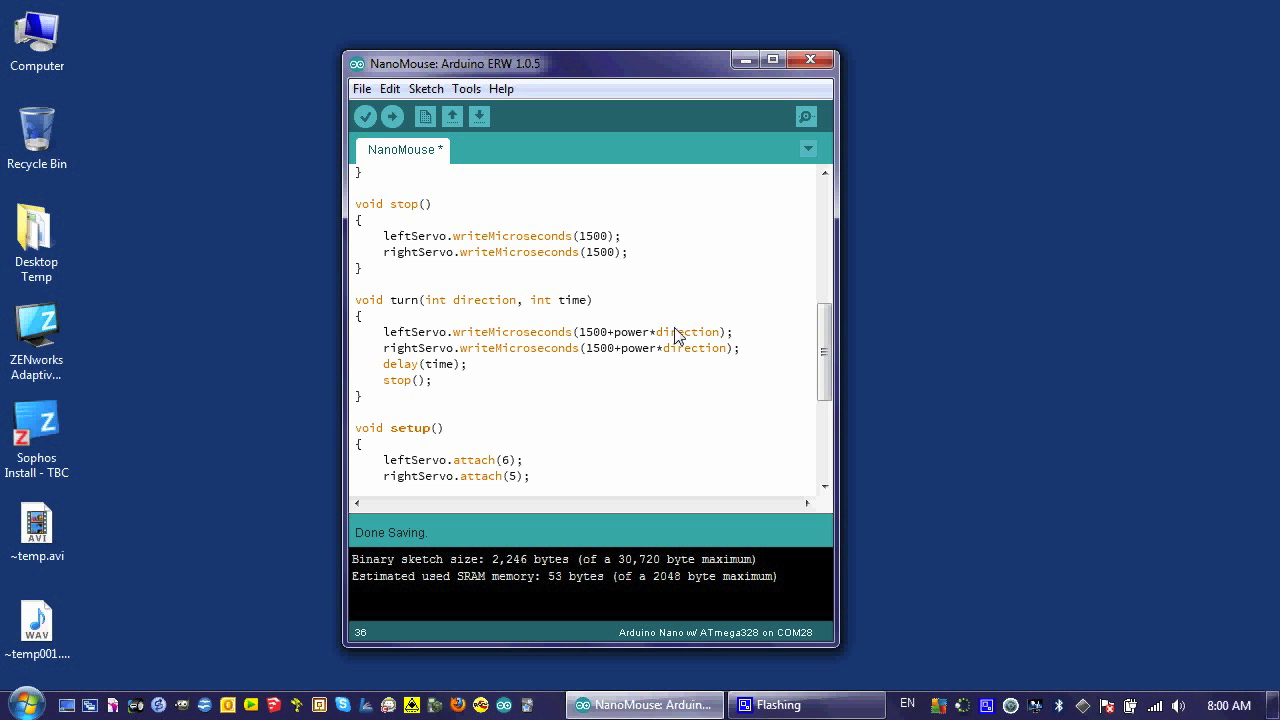
pyautogui.moveTo(644, 340)
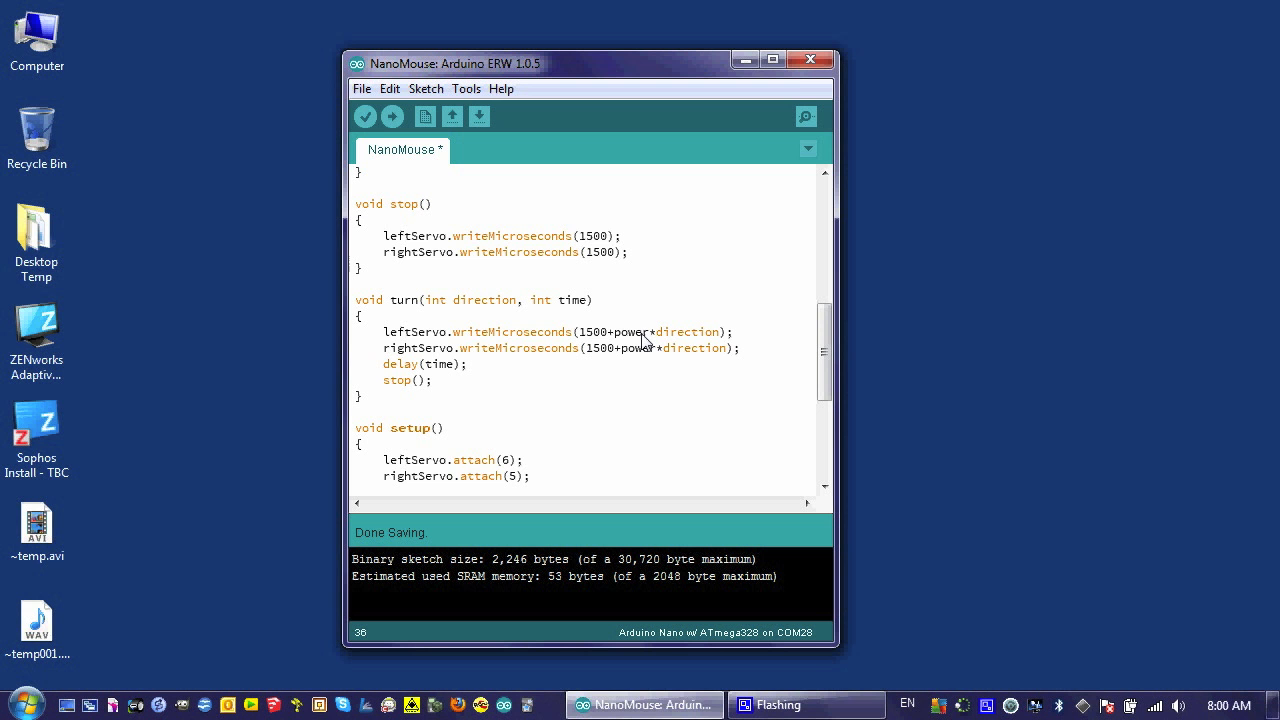
pyautogui.moveTo(598, 340)
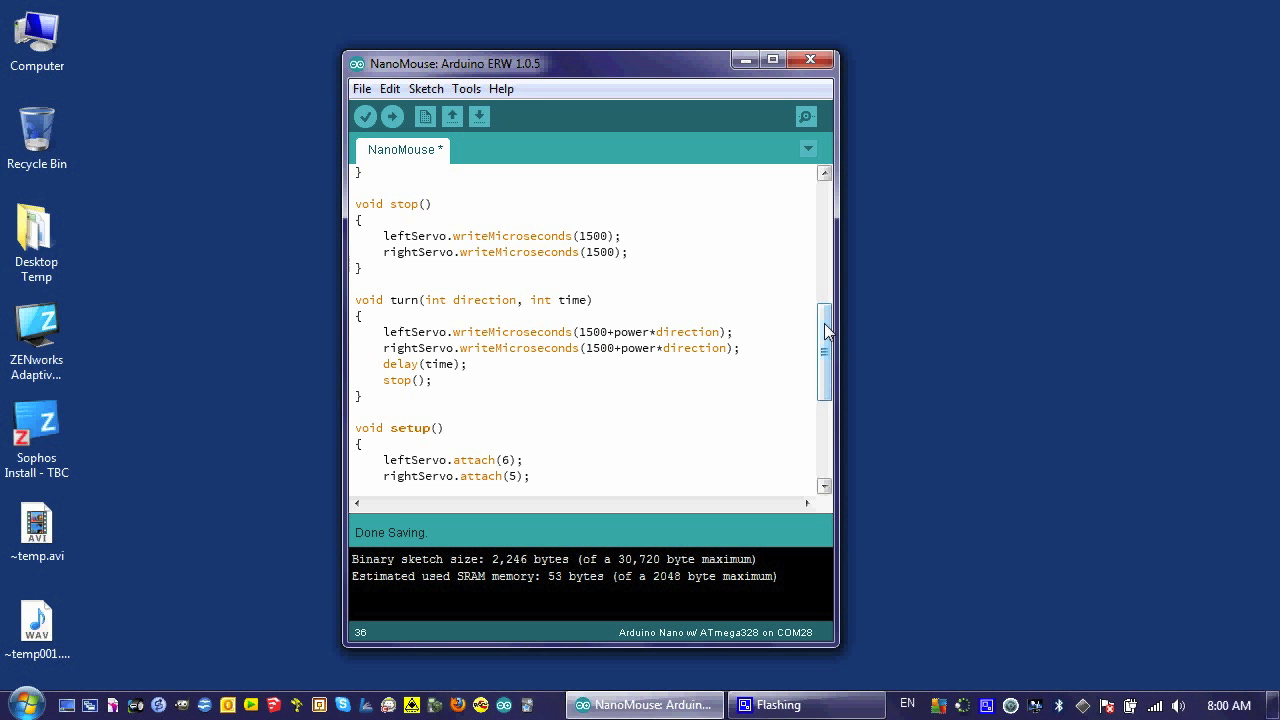
# Make setup call turn(LEFT,500); followed by turn(RIGHT,500);
pyautogui.scroll(-3)
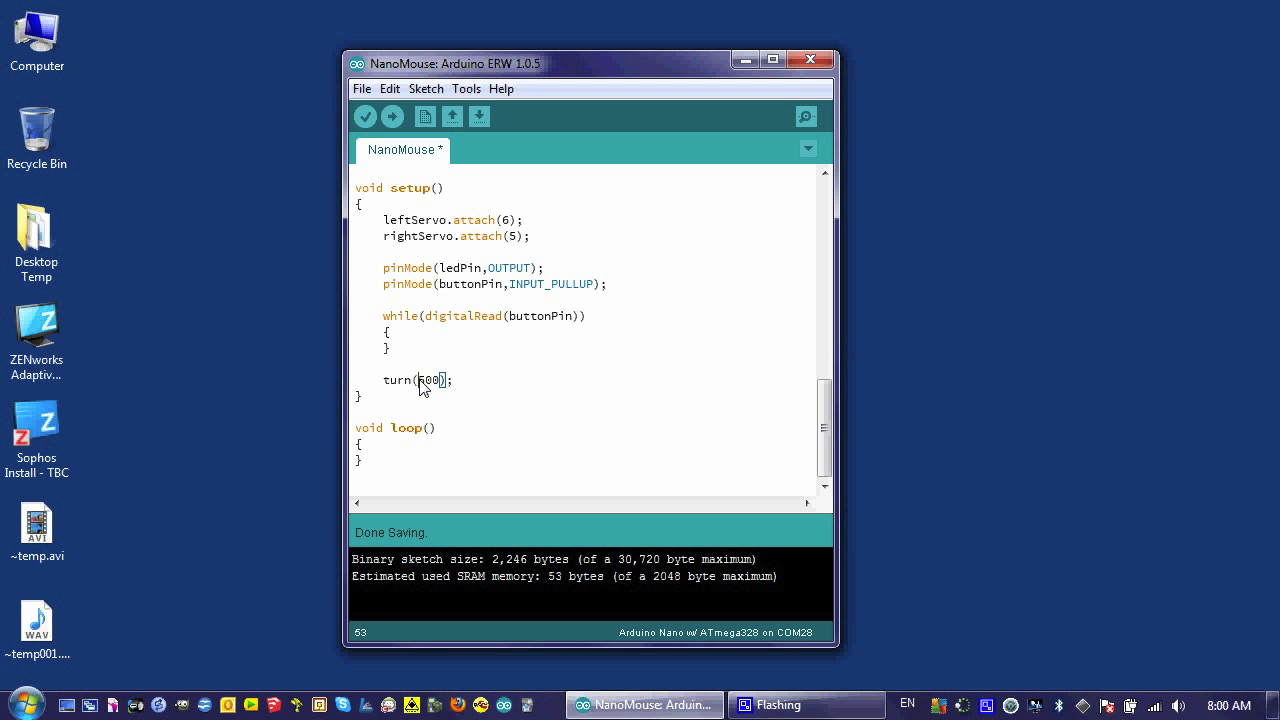
pyautogui.write('LEFT')
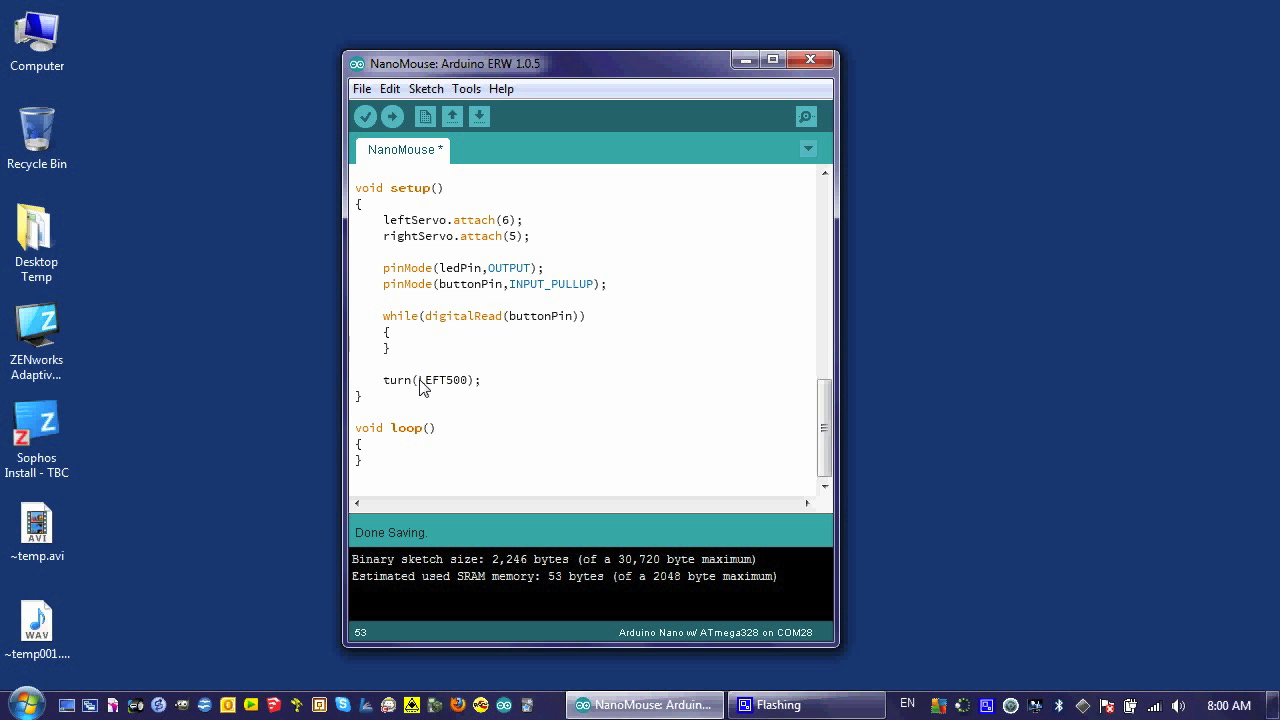
pyautogui.write(',')
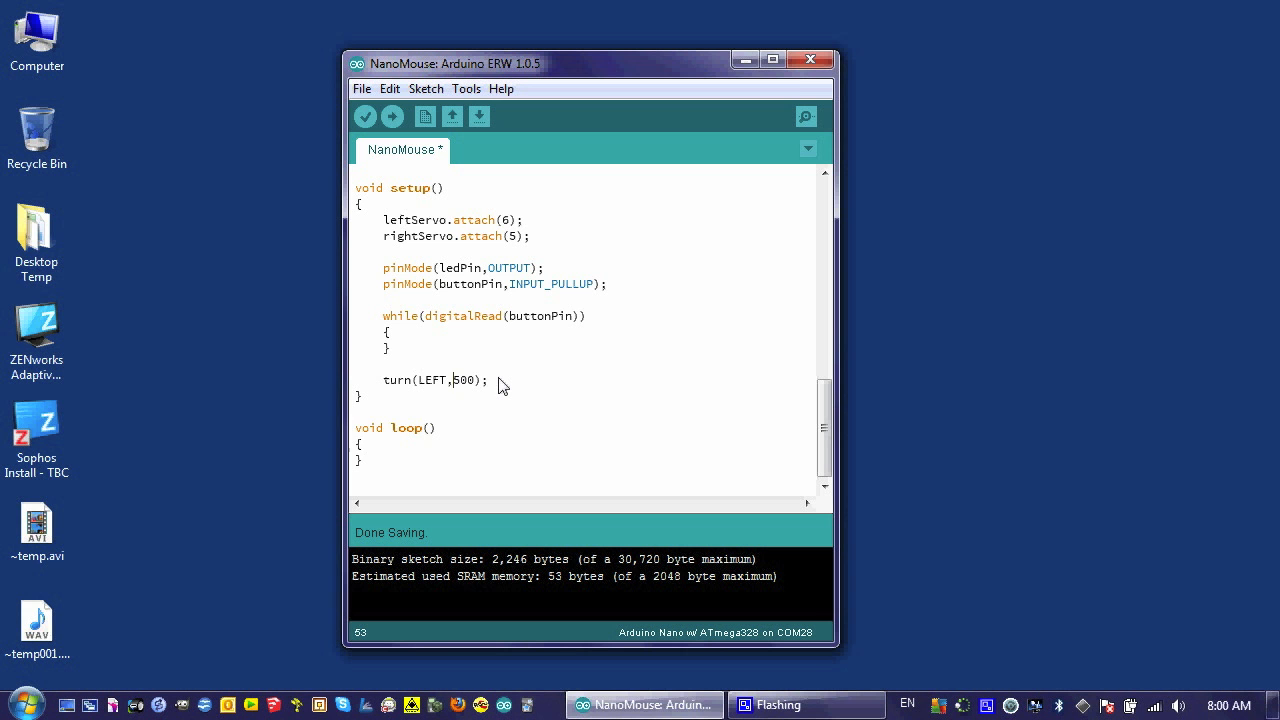
pyautogui.press('Return')
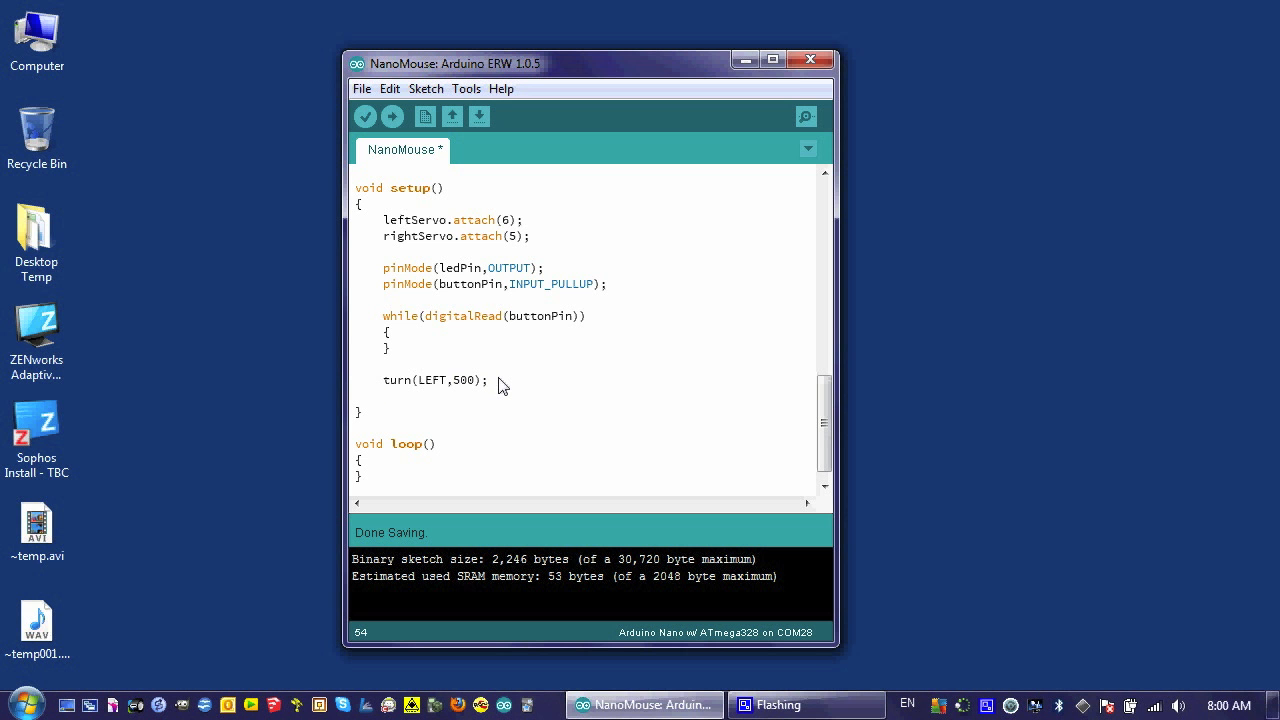
pyautogui.write('turn(')
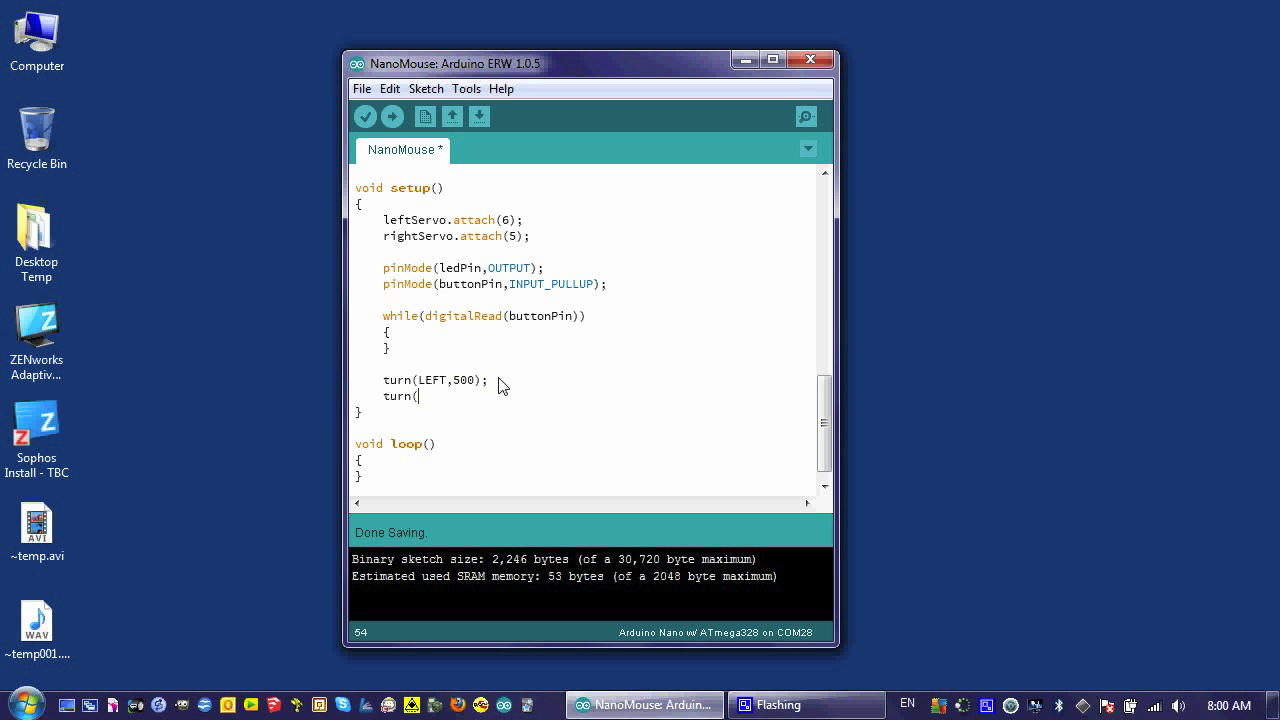
pyautogui.write('RIGHT')
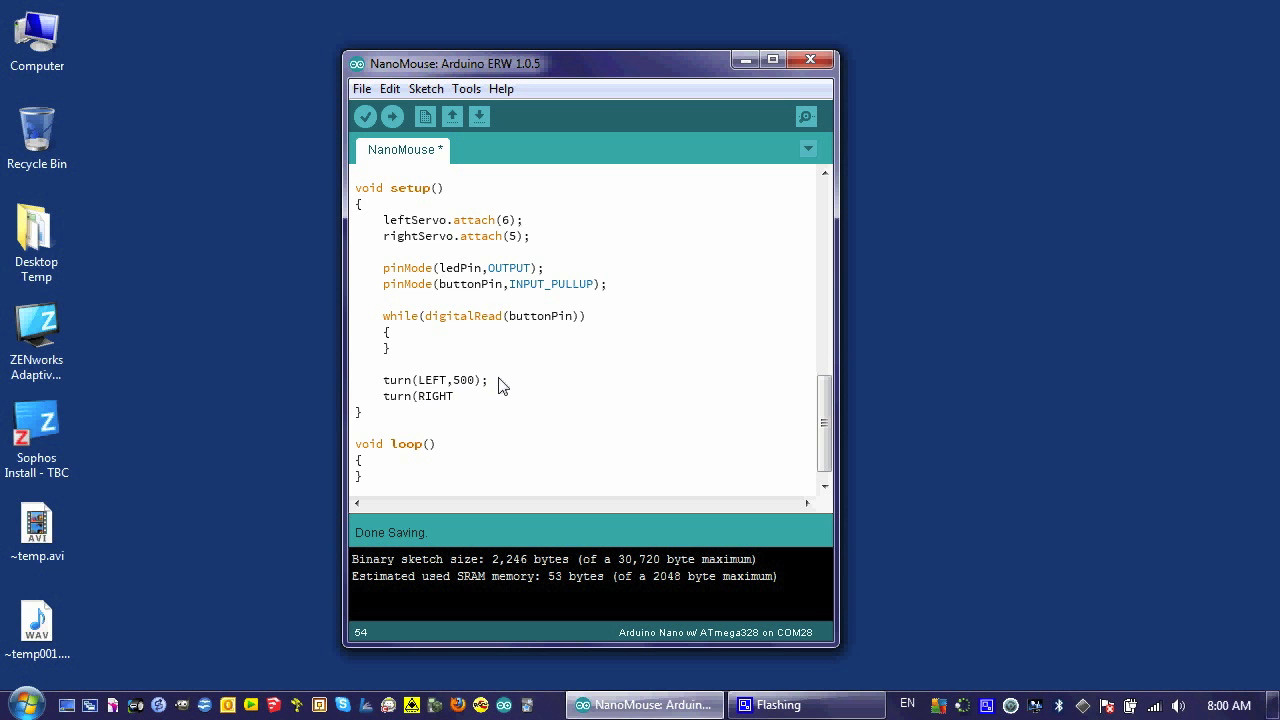
pyautogui.write(',500')
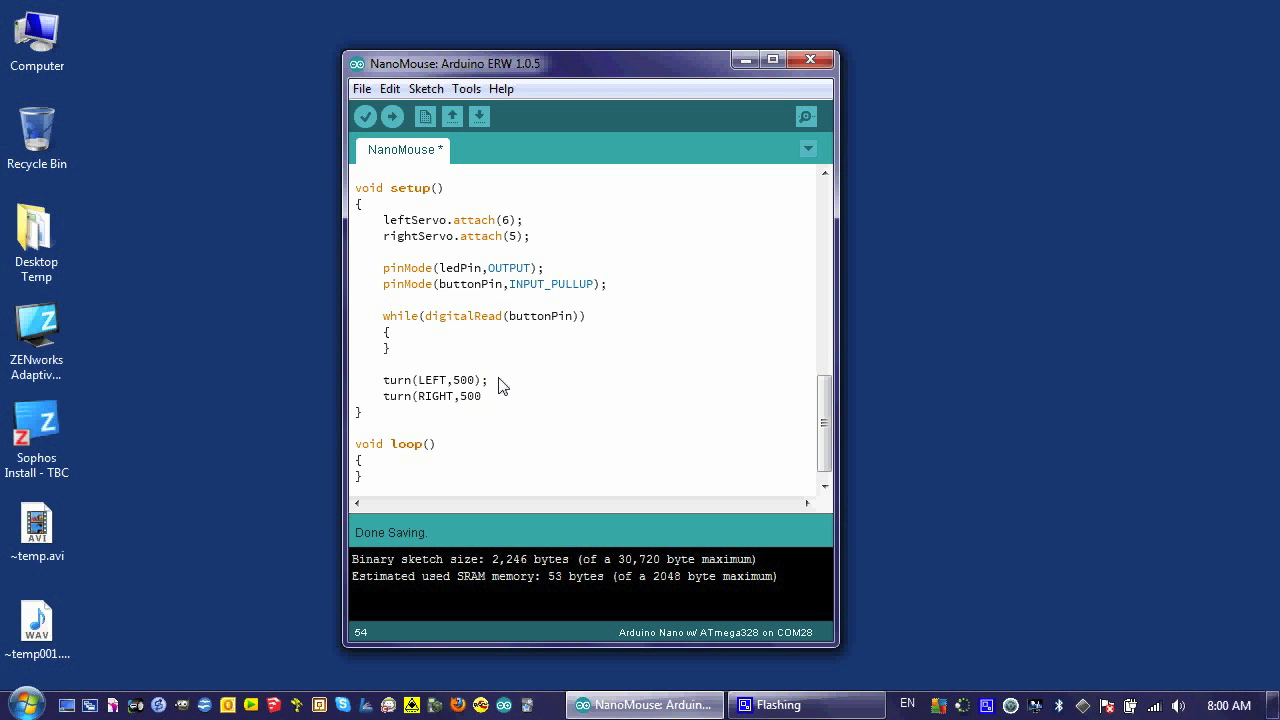
pyautogui.write(');')
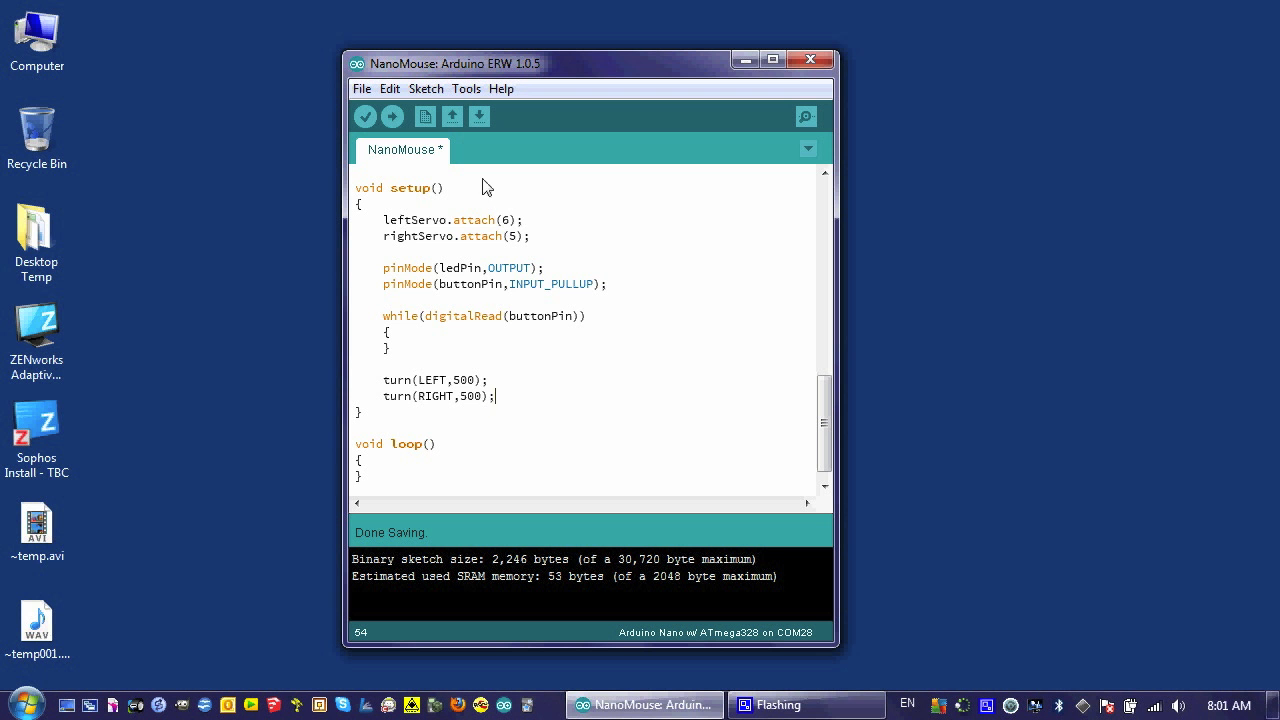
# Upload the updated NanoMouse sketch to the Arduino Nano
pyautogui.click(392, 116)
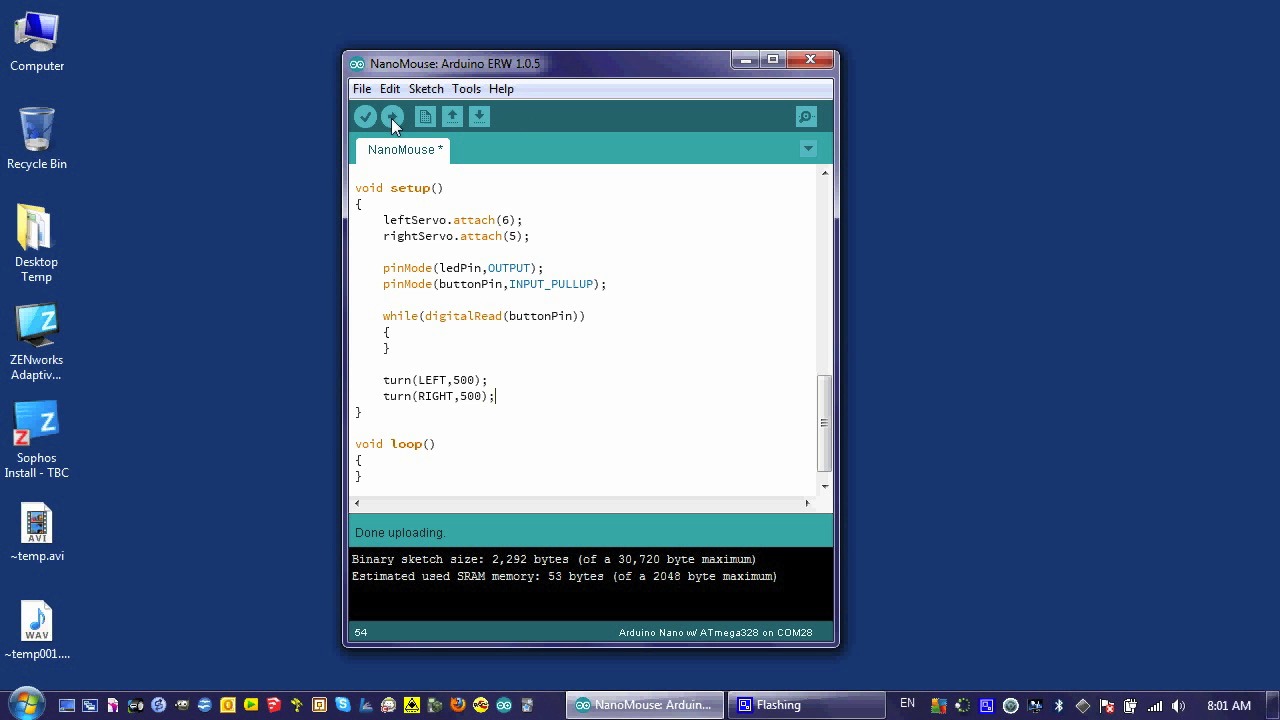